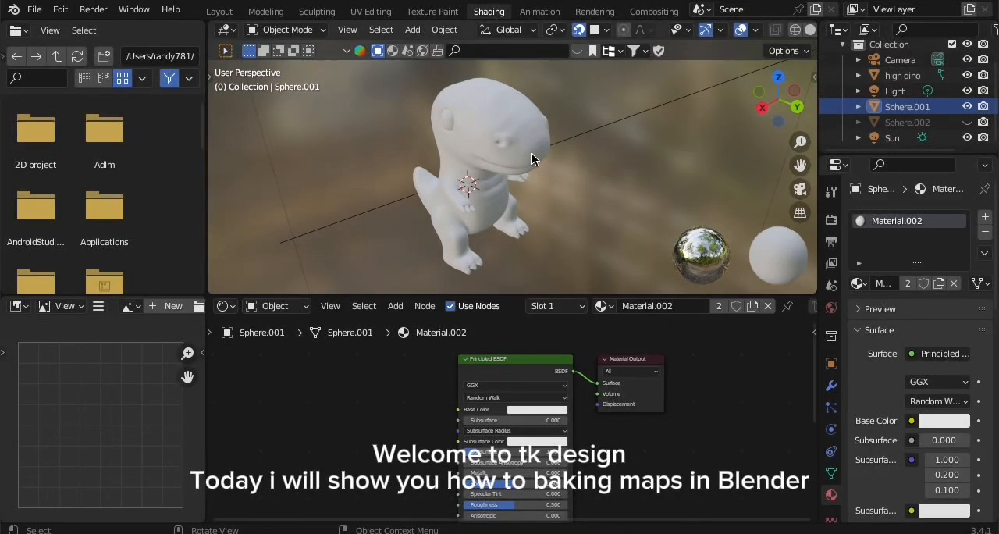
mouse_move(790, 91)
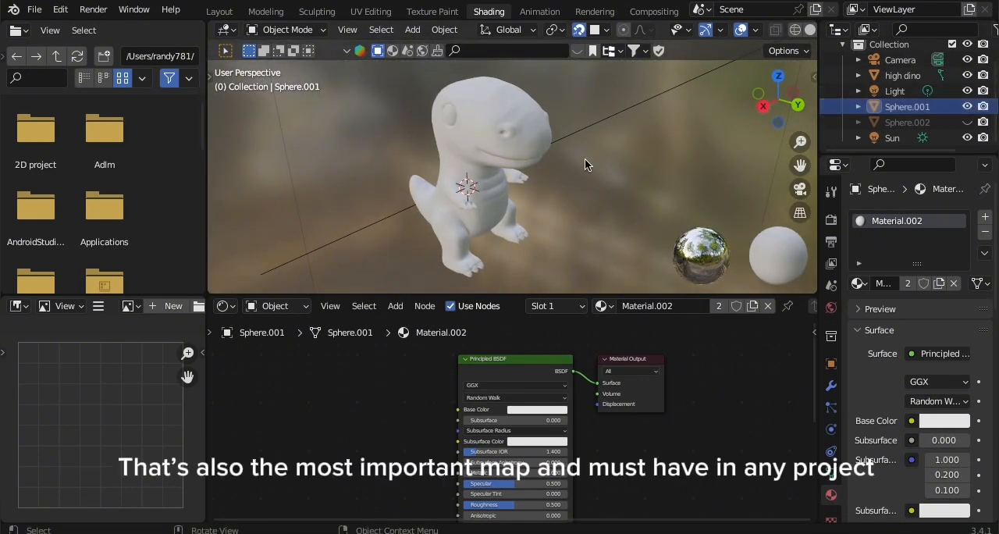
mouse_move(361, 383)
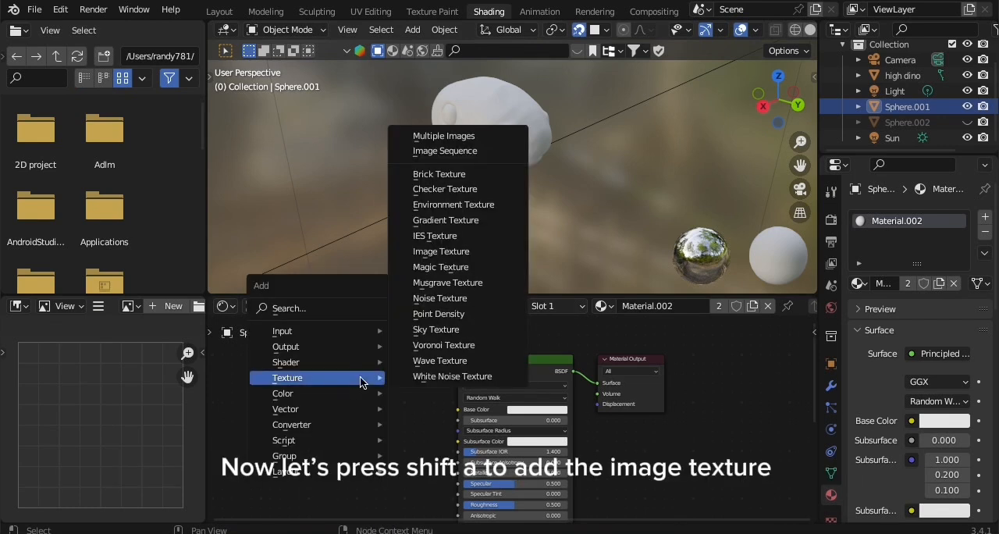
Add an Image Texture node holding a new blank 1024 px image named 'normal map'
click(441, 251)
text(normal)
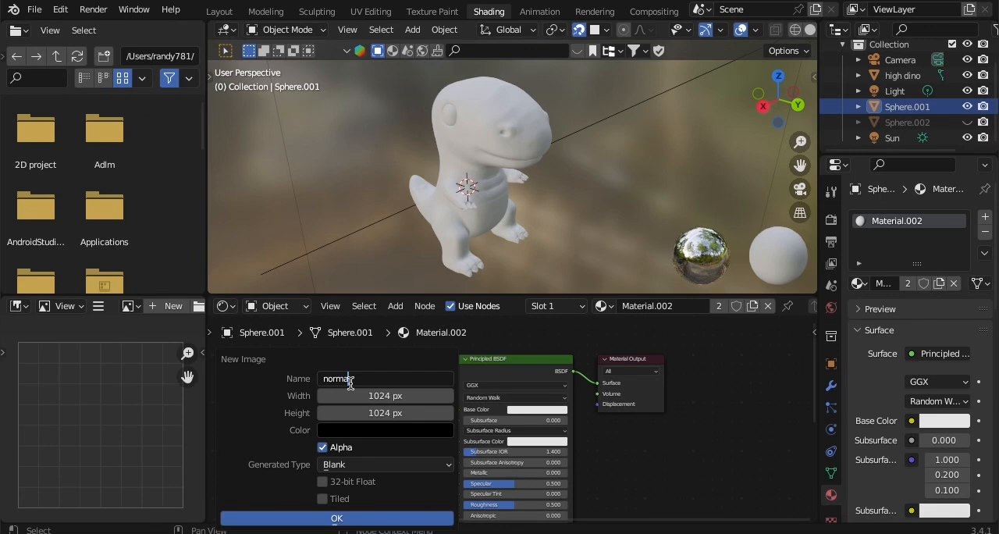
text(map)
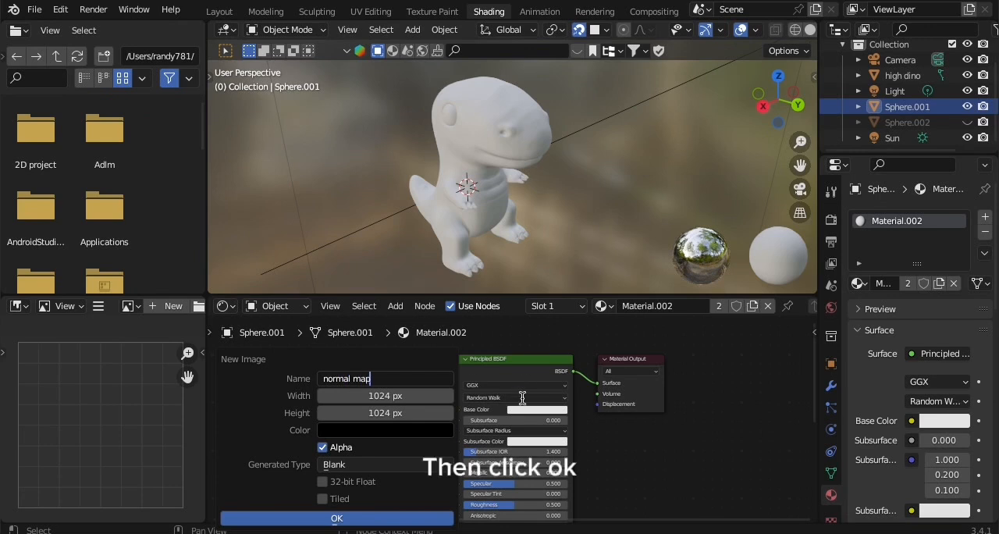
click(336, 518)
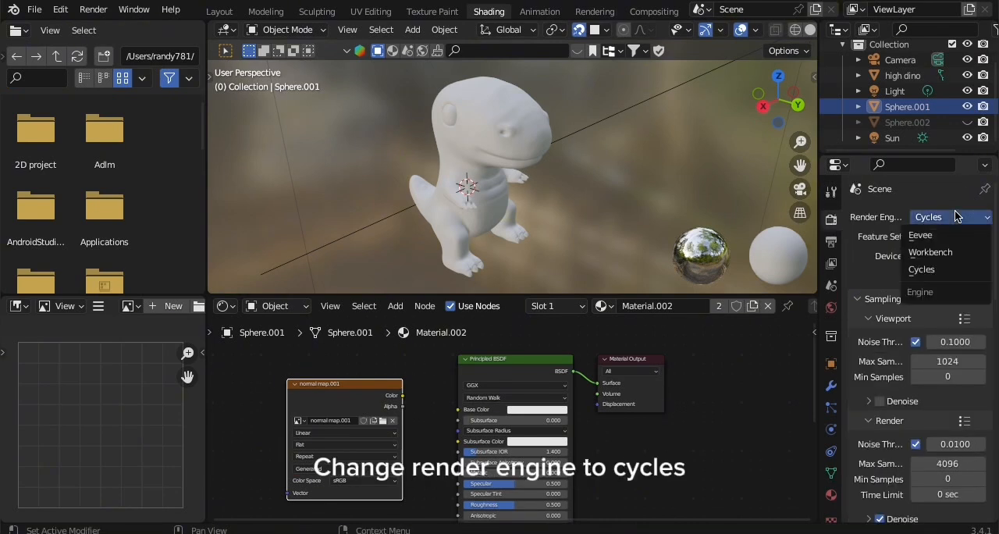
Switch the render engine to Cycles and set the bake Extrusion to 0.05 m
click(921, 269)
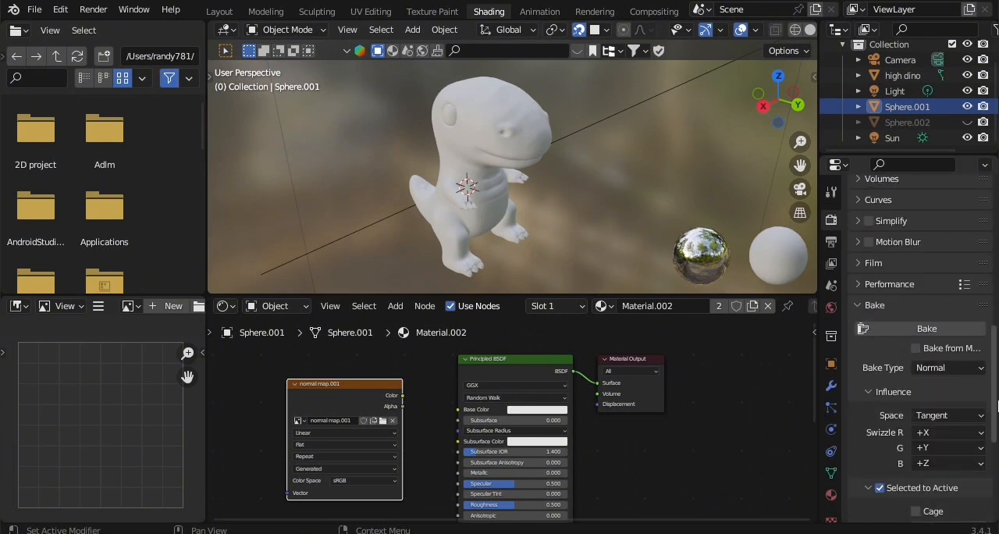
scroll(down, 3)
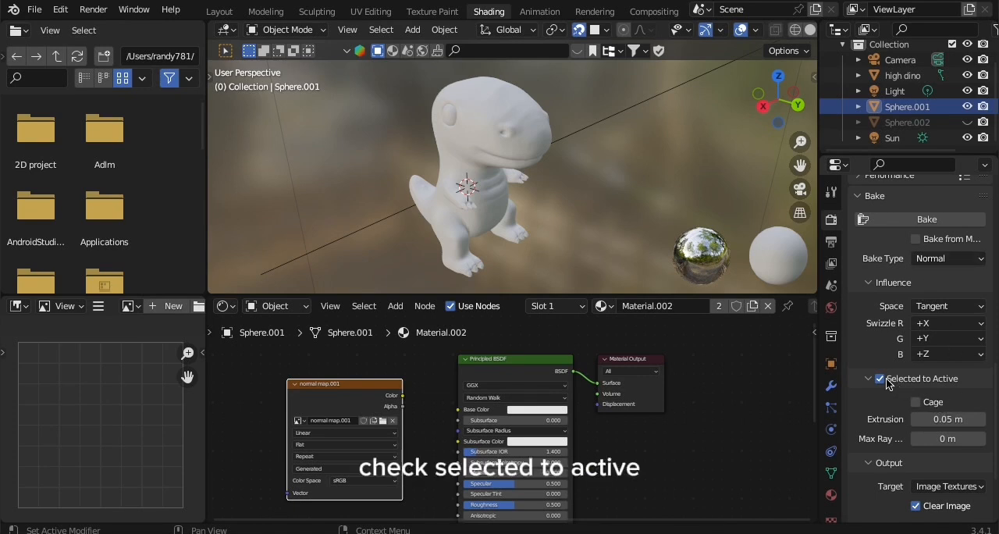
mouse_move(911, 381)
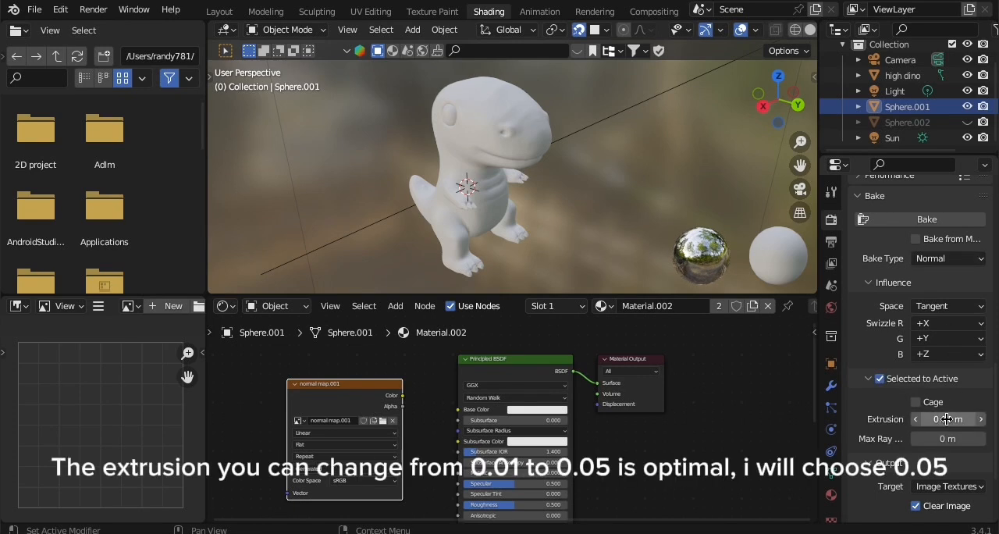
mouse_move(947, 419)
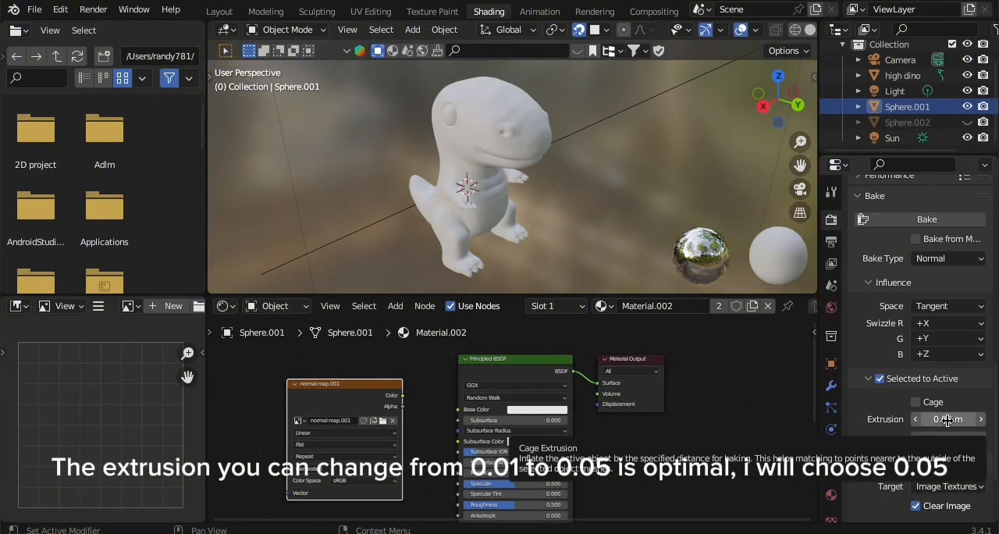
click(947, 419)
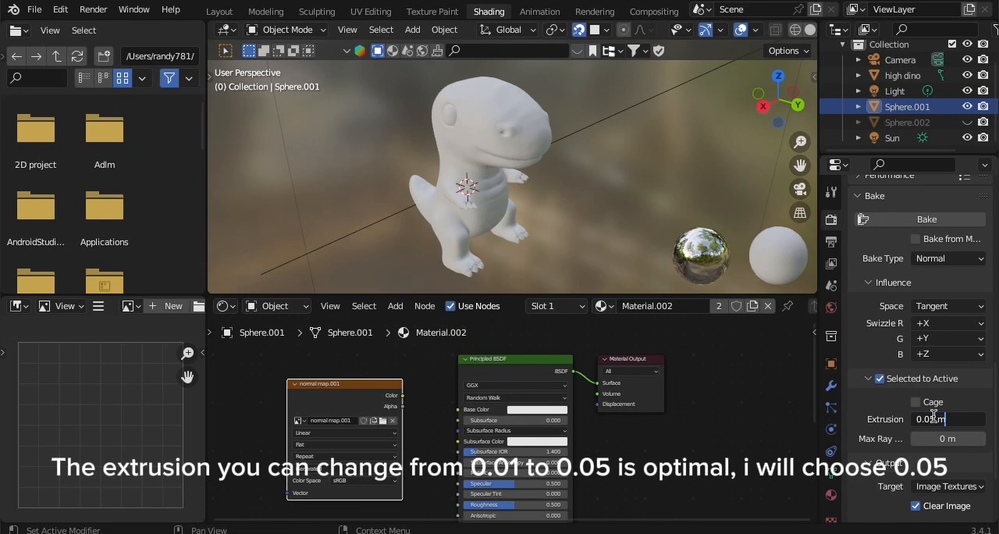
text(0.05)
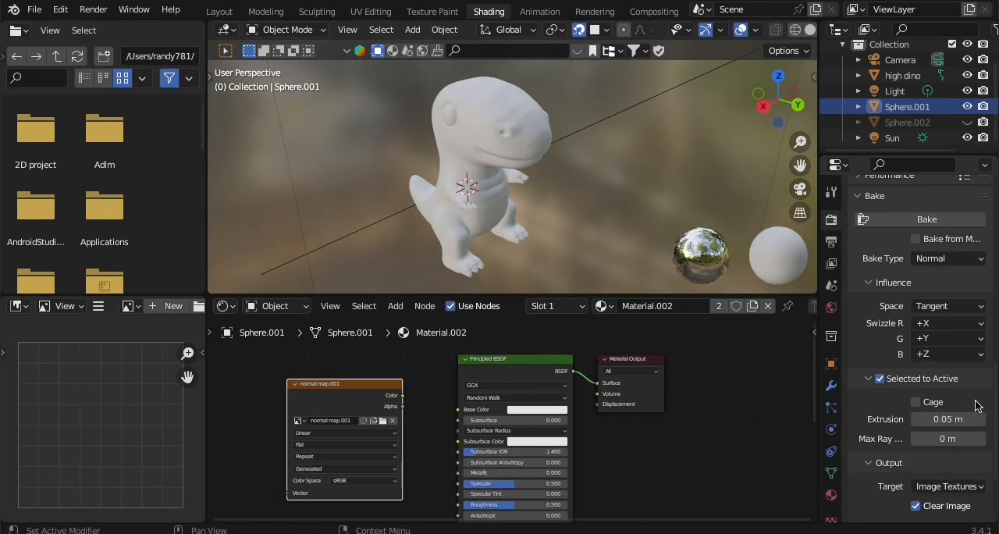
scroll(down, 3)
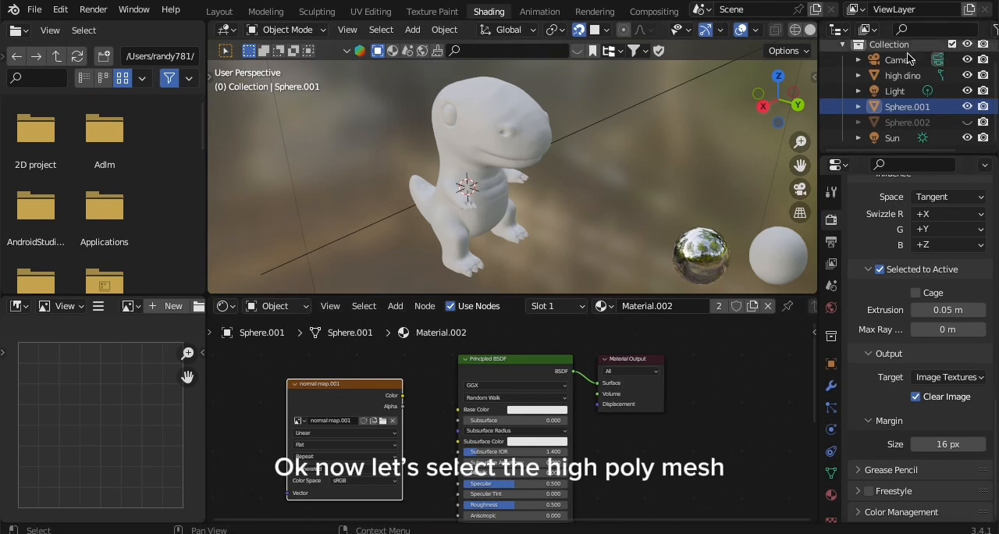
Select high dino, then Sphere.001 as active, and bake the normal map
click(903, 75)
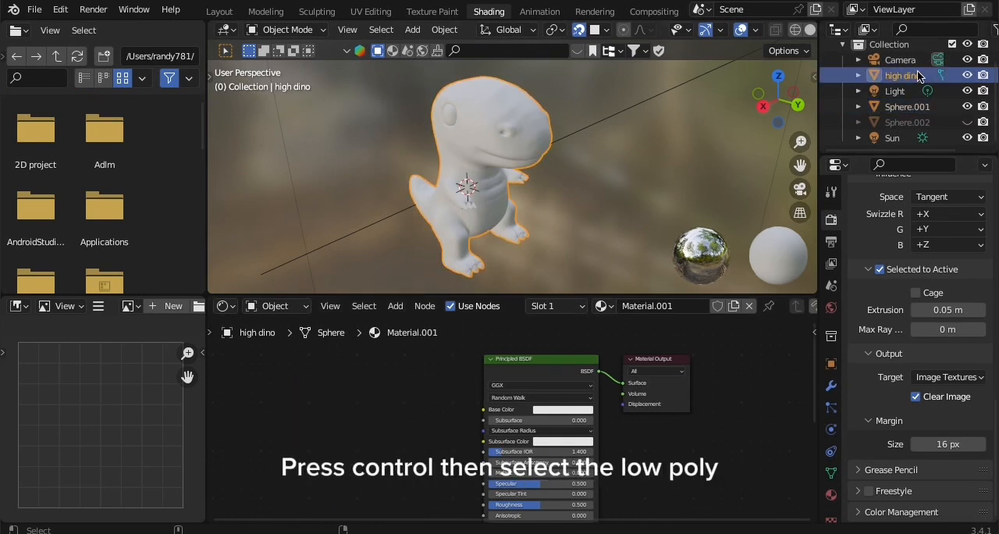
click(907, 106)
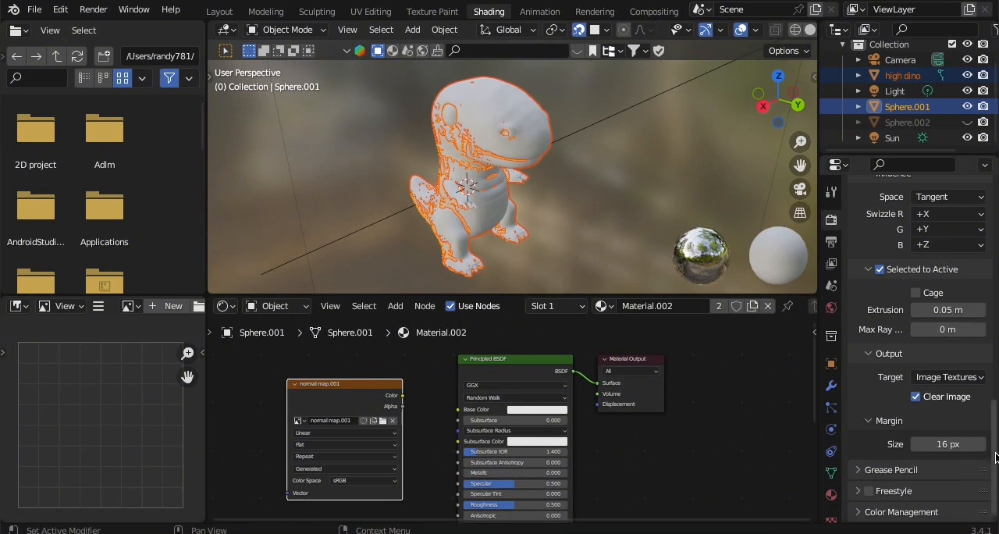
scroll(up, 3)
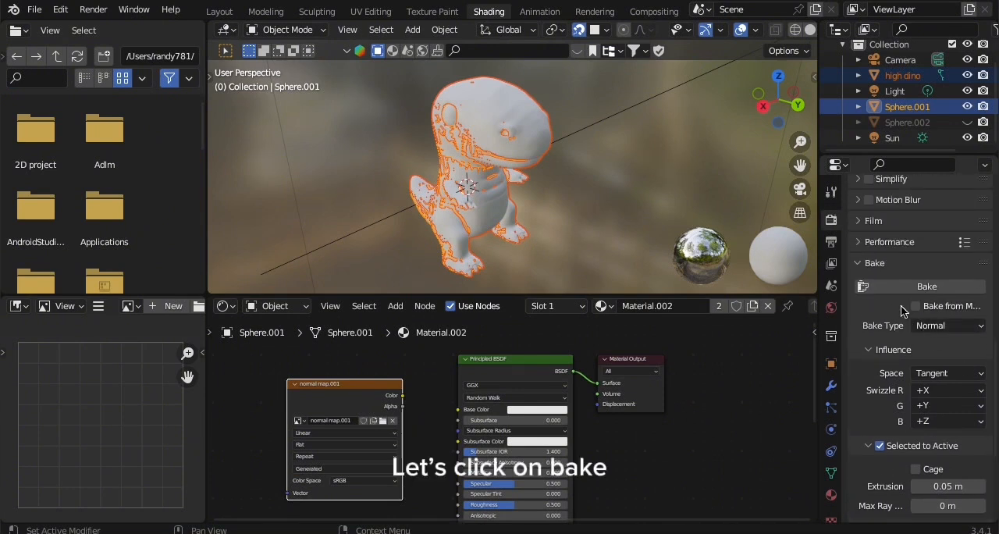
click(925, 286)
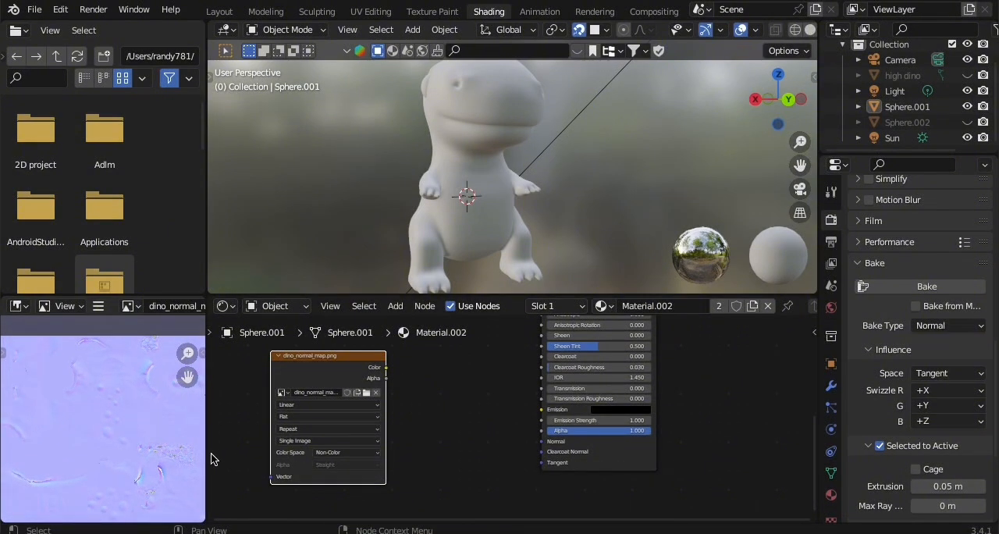
Add a Normal Map node fed by the image texture's Color and inspect the dinosaur
key(shift+a)
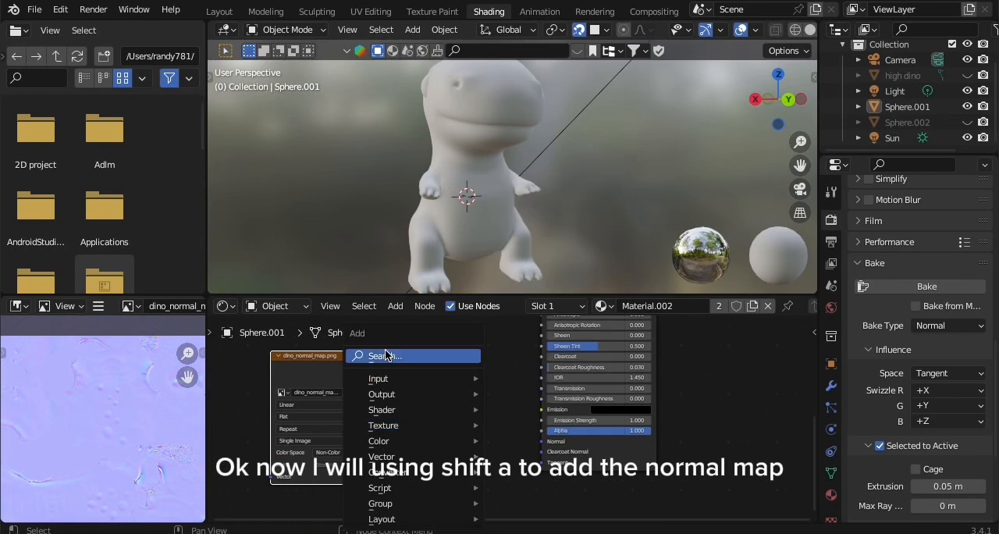
text(nor)
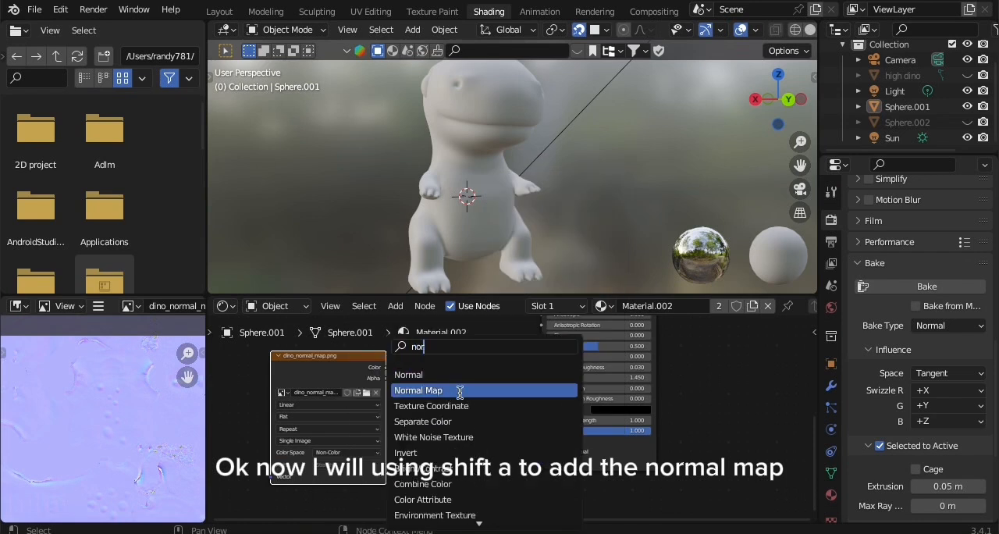
click(418, 390)
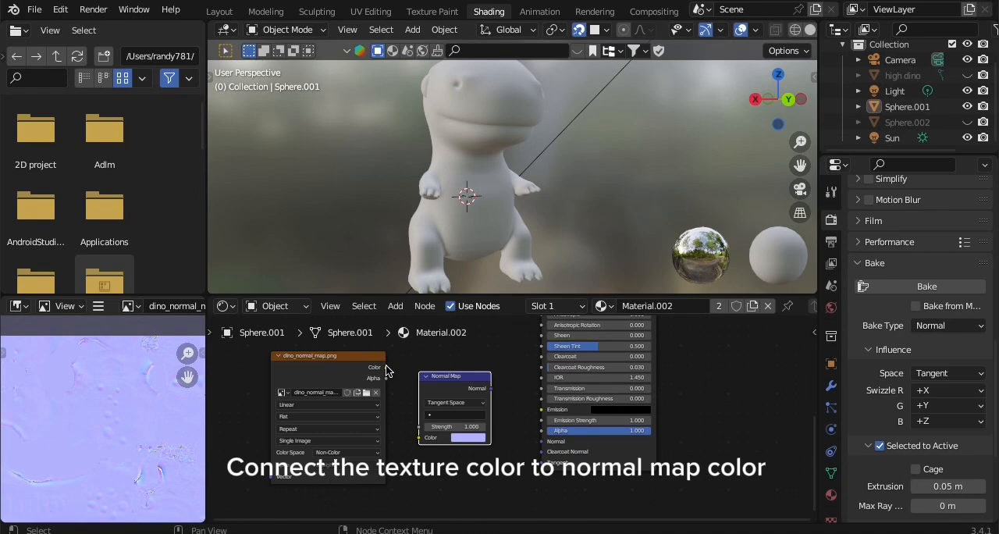
drag(383, 367, 426, 437)
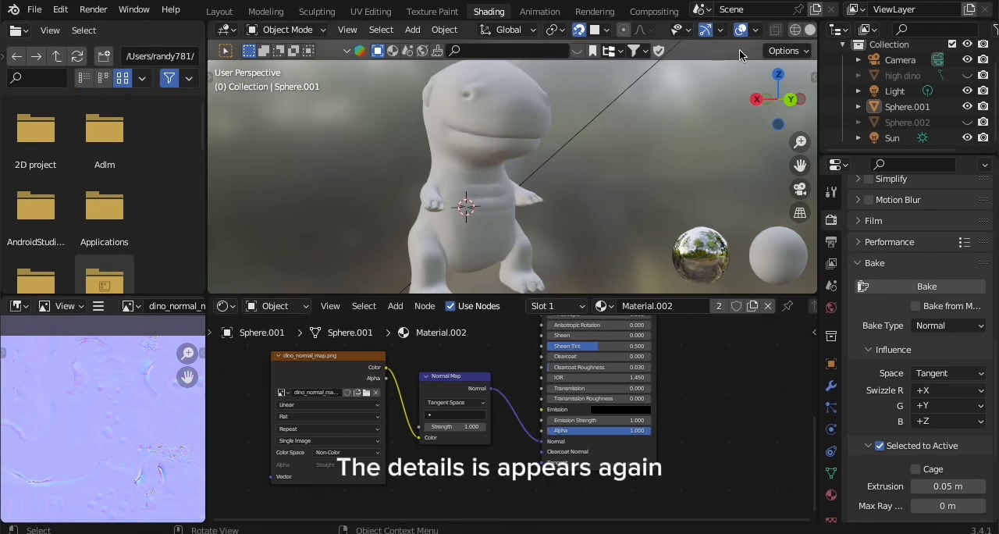
drag(507, 188, 492, 156)
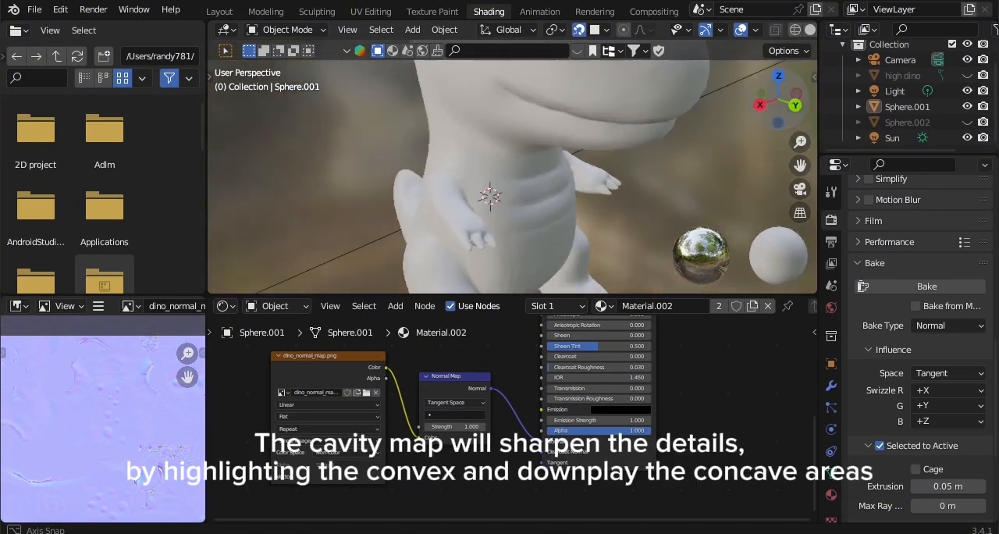
drag(508, 195, 562, 211)
text(g)
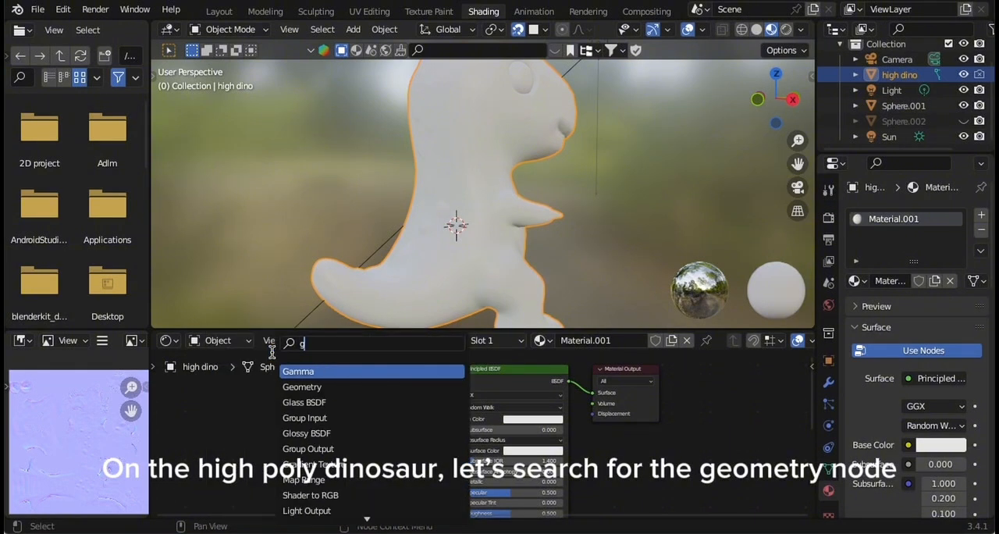
Add a Geometry node and a ColorRamp node to the high dino's material
click(302, 386)
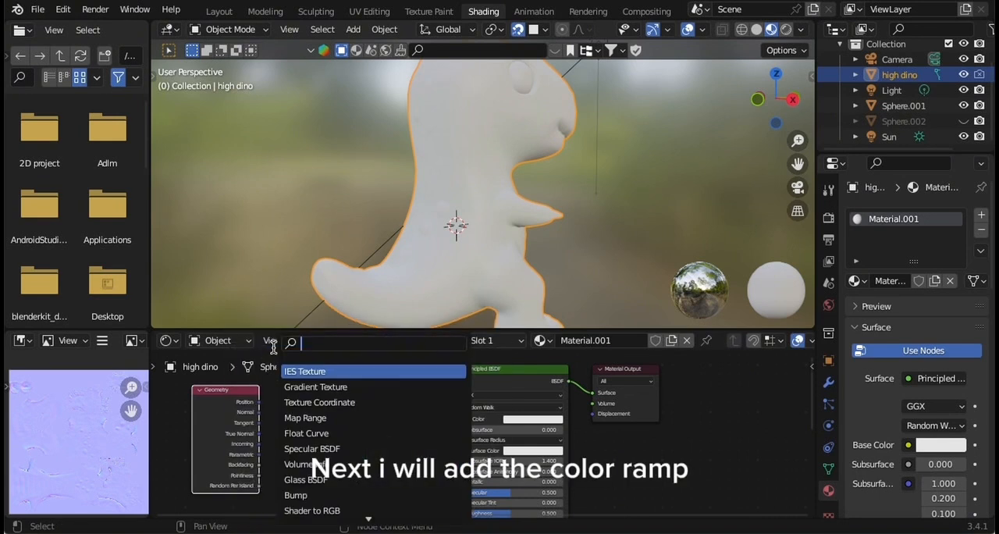
text(col)
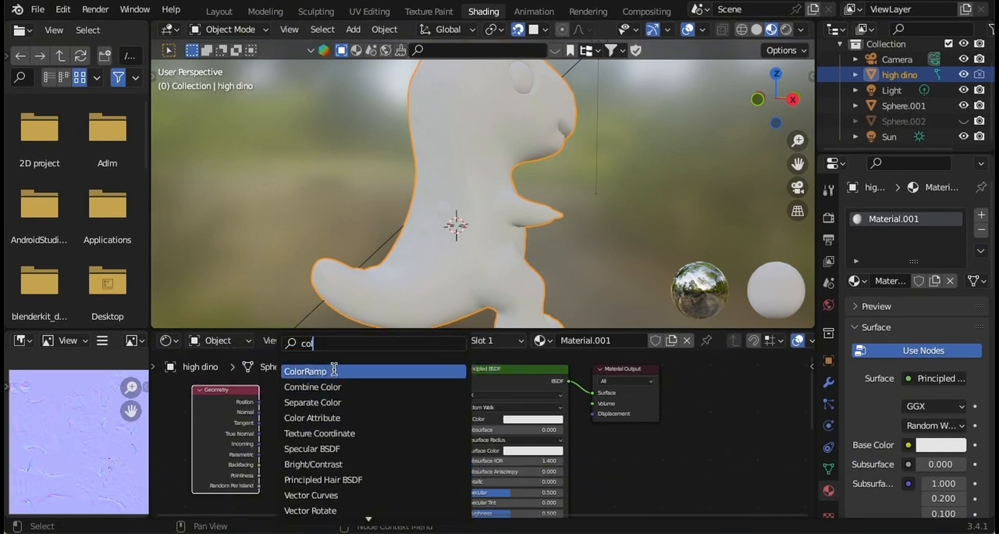
click(305, 370)
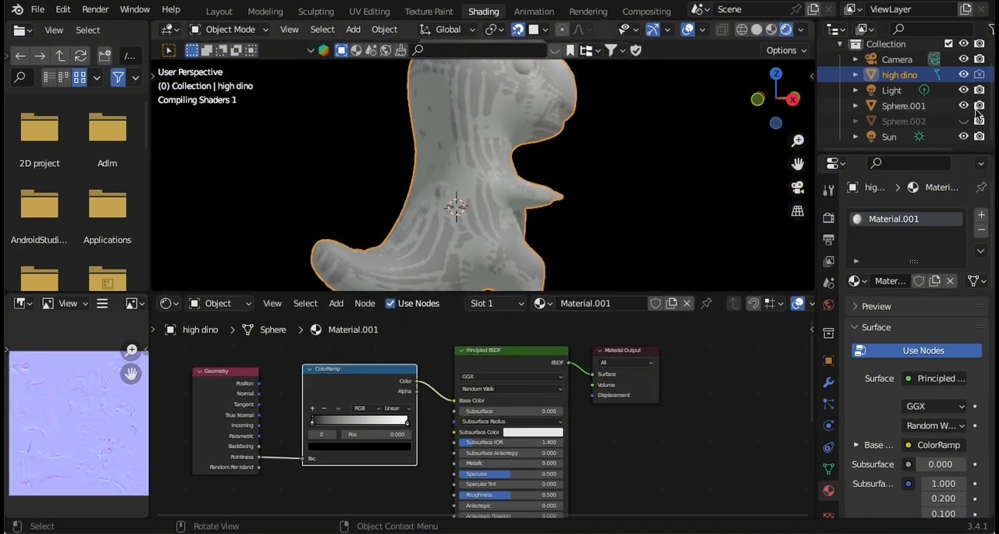
Hide the low-poly Sphere.001 mesh in the Outliner
click(963, 106)
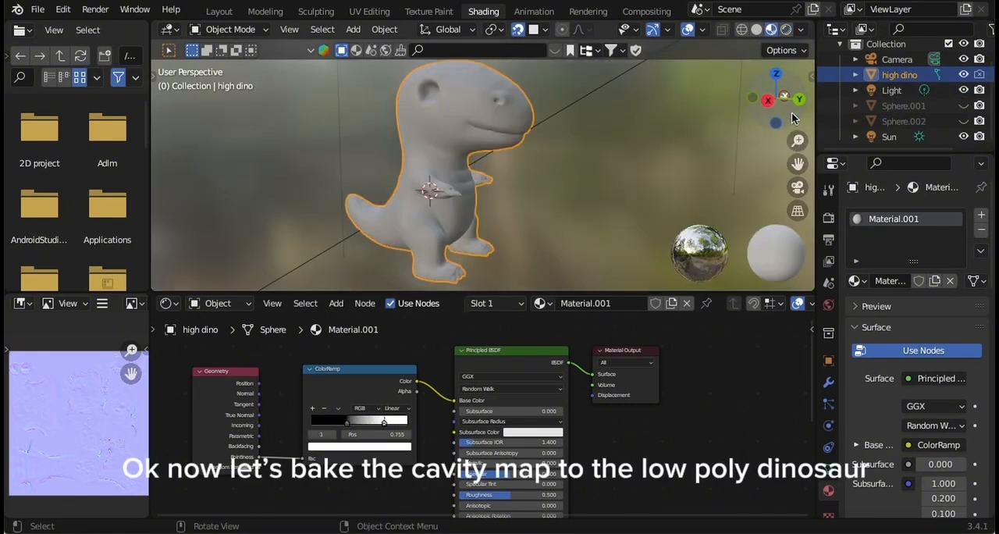
Unhide and select Sphere.001, then add an Image Texture node to its material
click(903, 105)
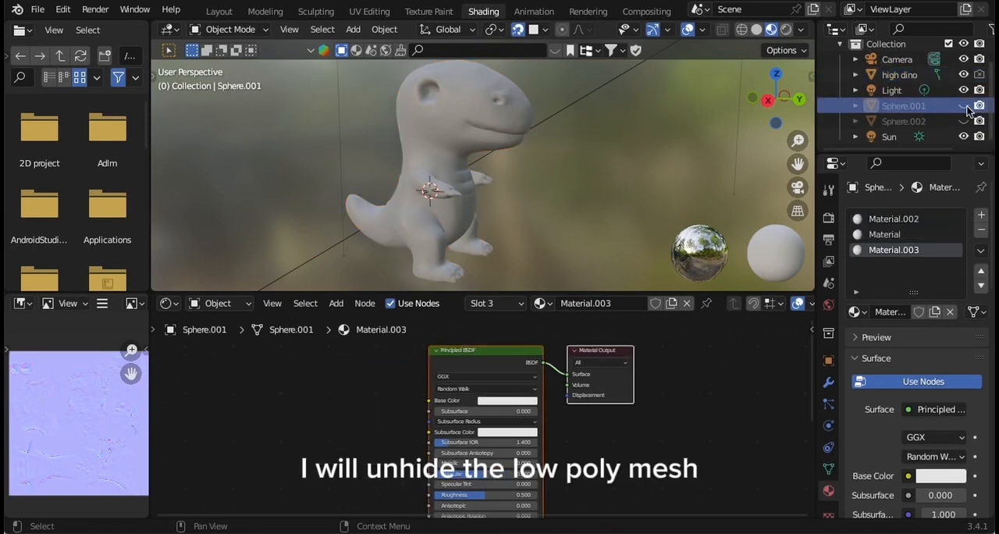
click(963, 105)
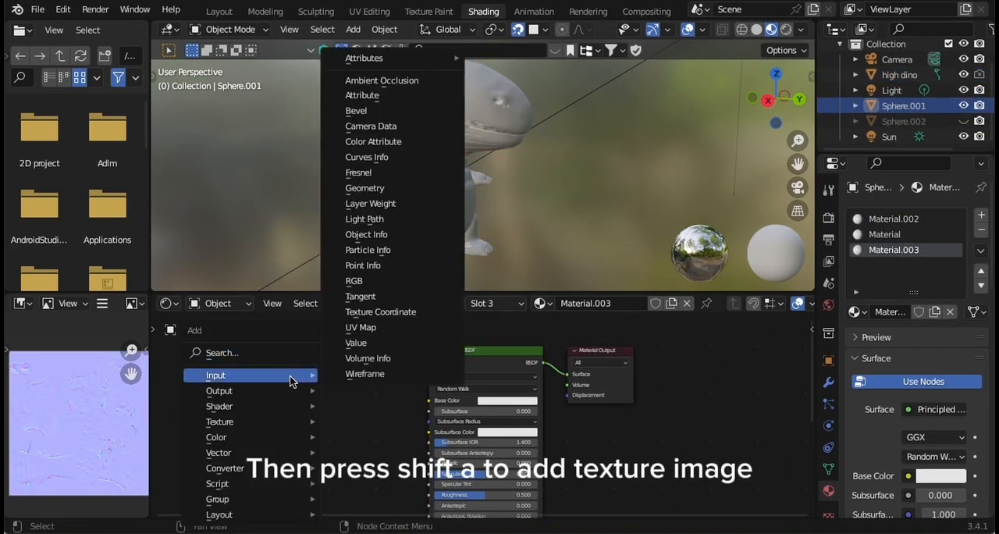
text(im)
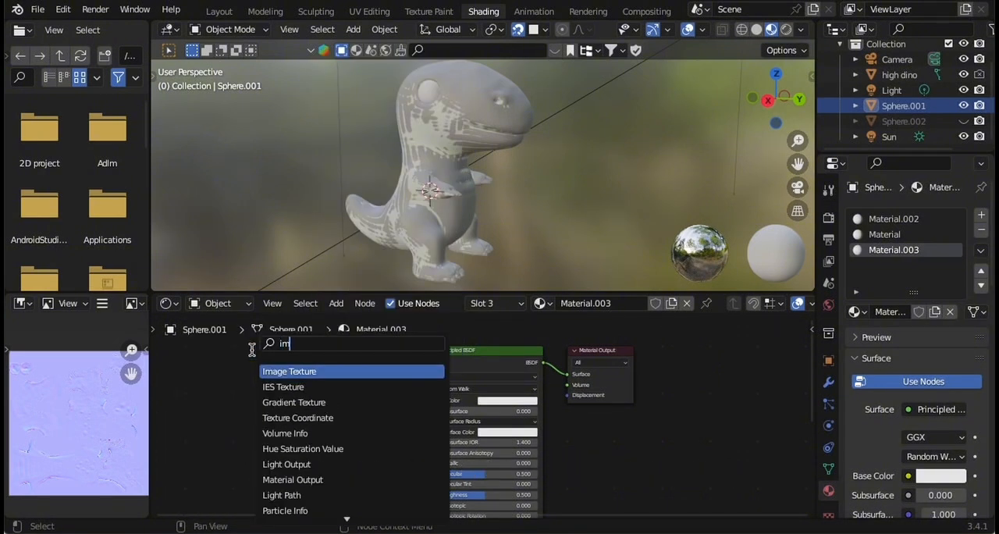
click(289, 371)
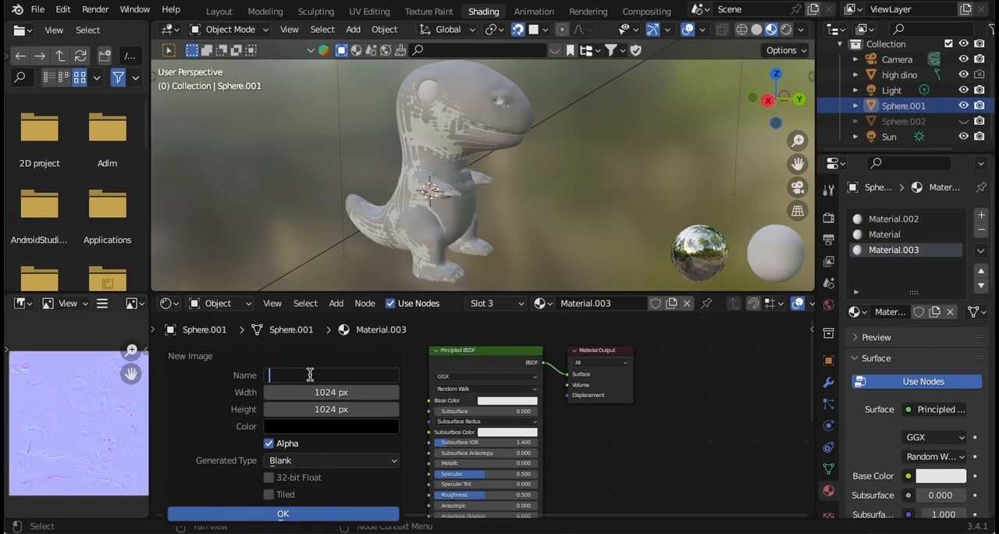
Create a new image named 'cavity map' and select high dino plus Sphere.001 as active
text(c)
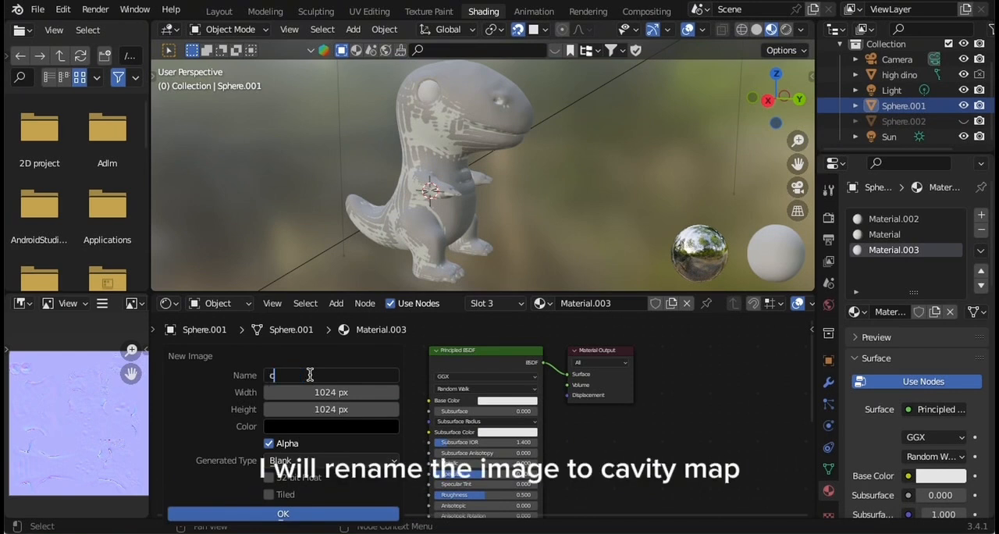
text(avity)
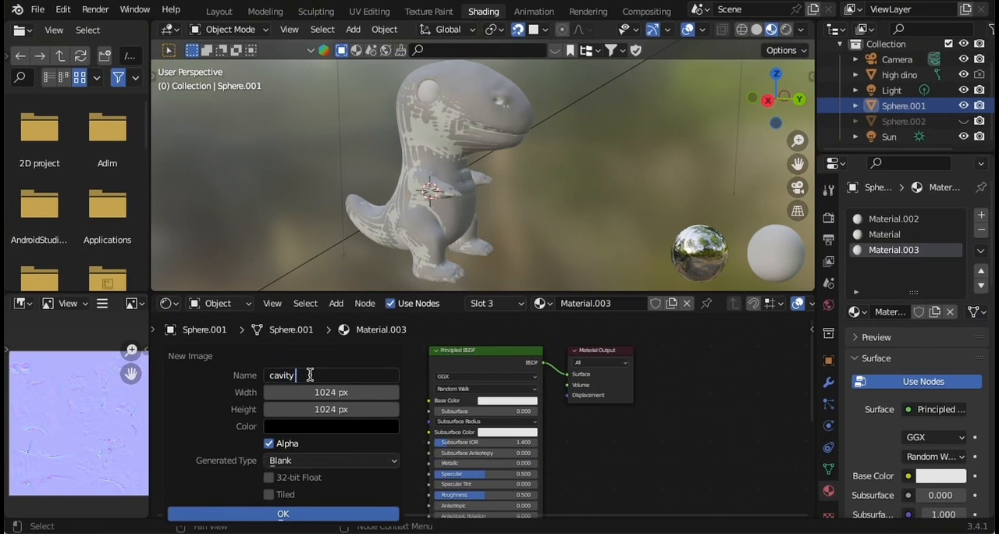
text(map)
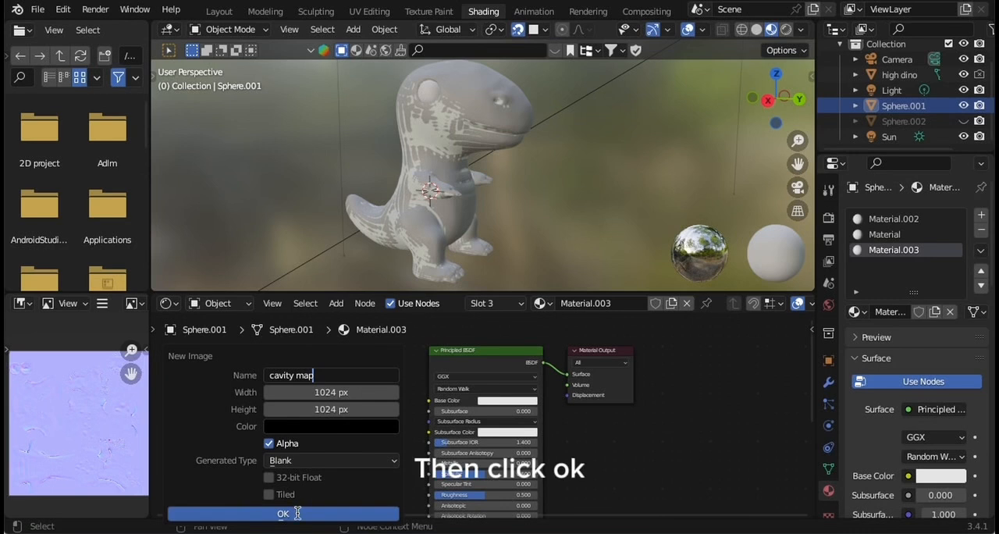
click(282, 513)
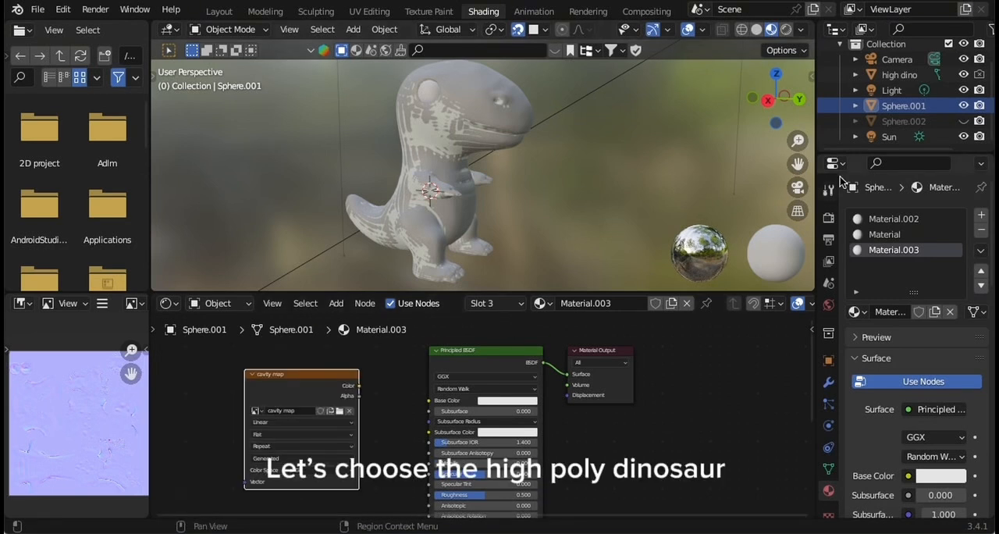
click(899, 74)
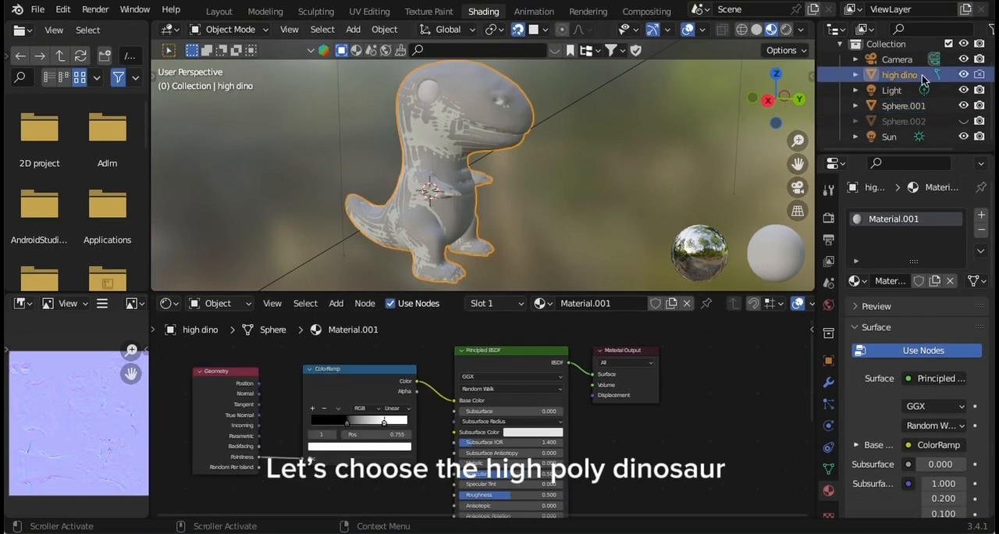
click(903, 105)
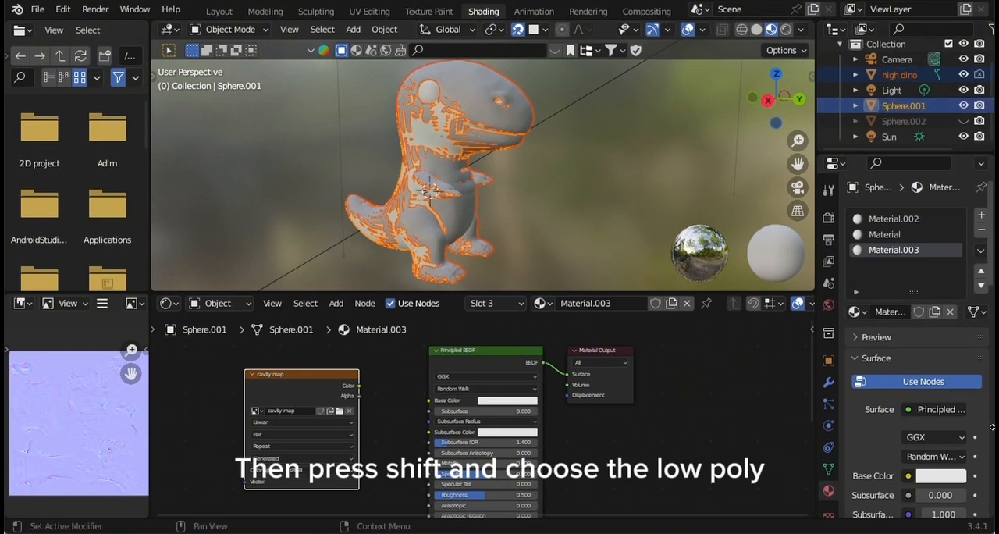
Set the render engine to Cycles and bake type to Diffuse, color only, selected to active
click(828, 217)
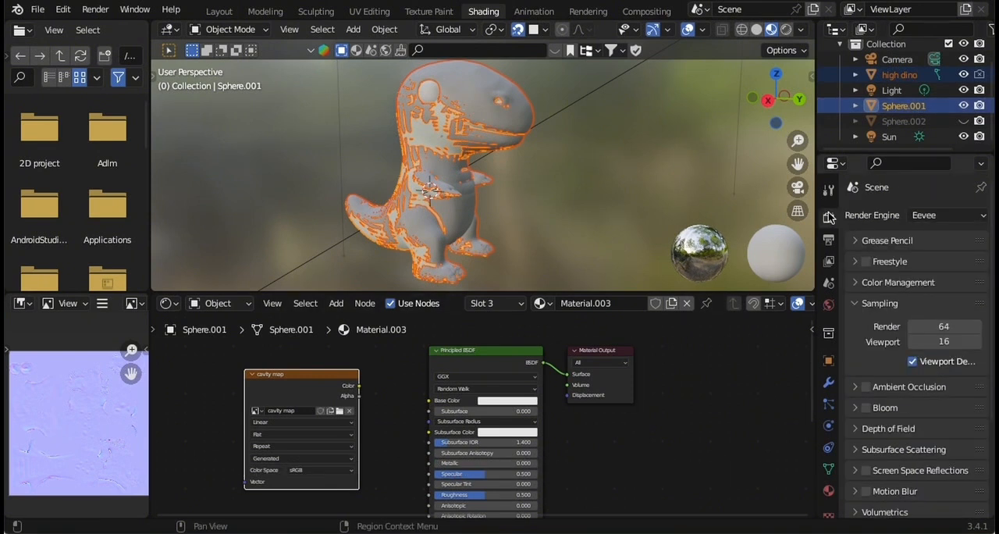
click(944, 214)
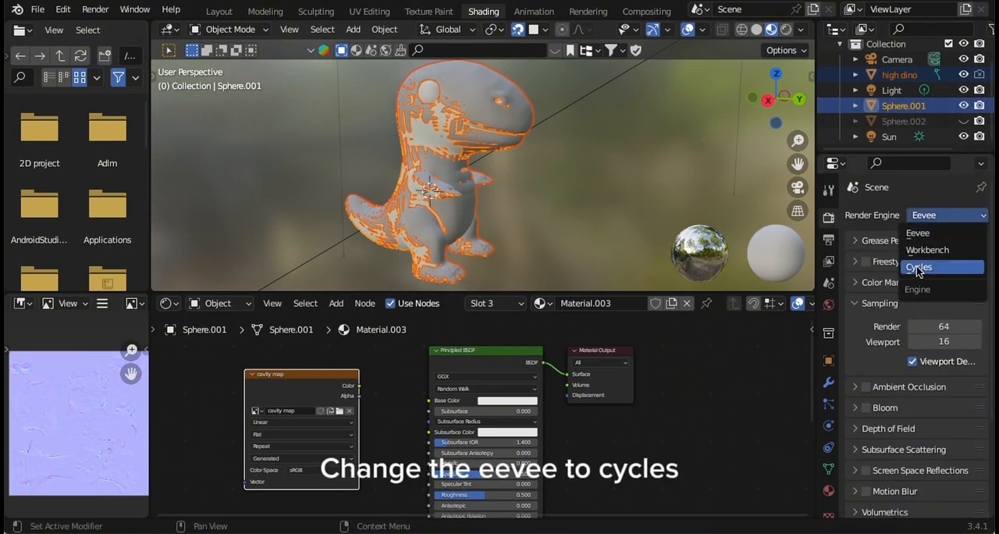
click(919, 267)
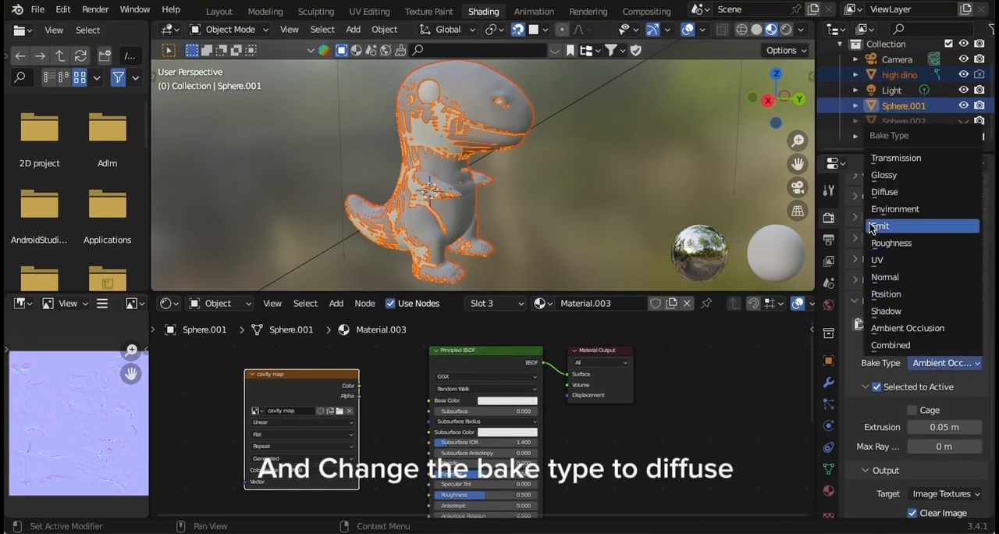
click(884, 192)
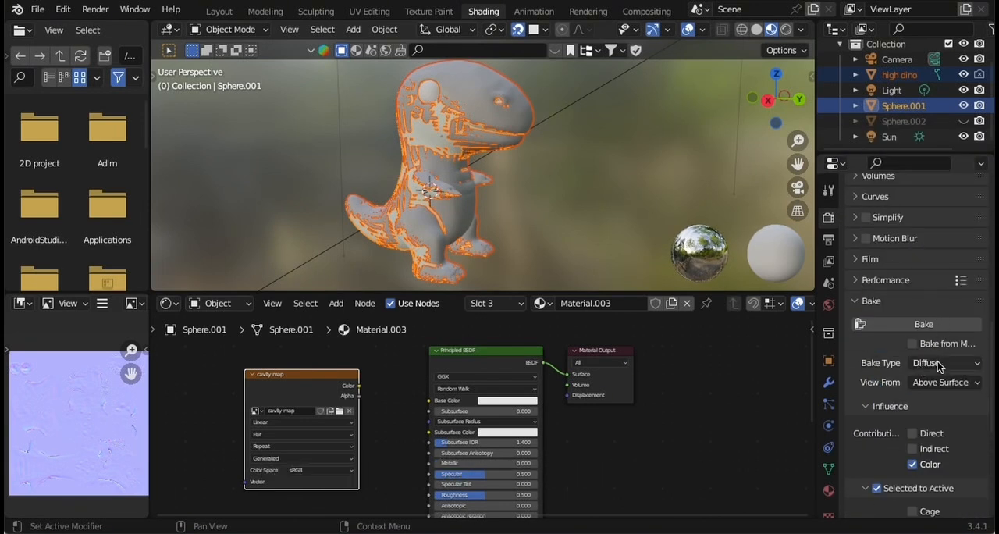
scroll(down, 3)
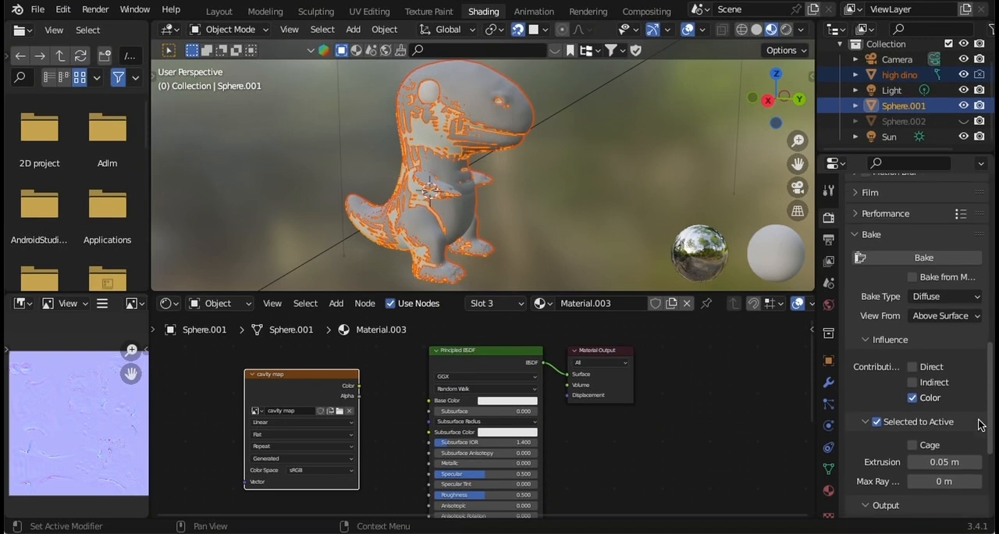
scroll(up, 3)
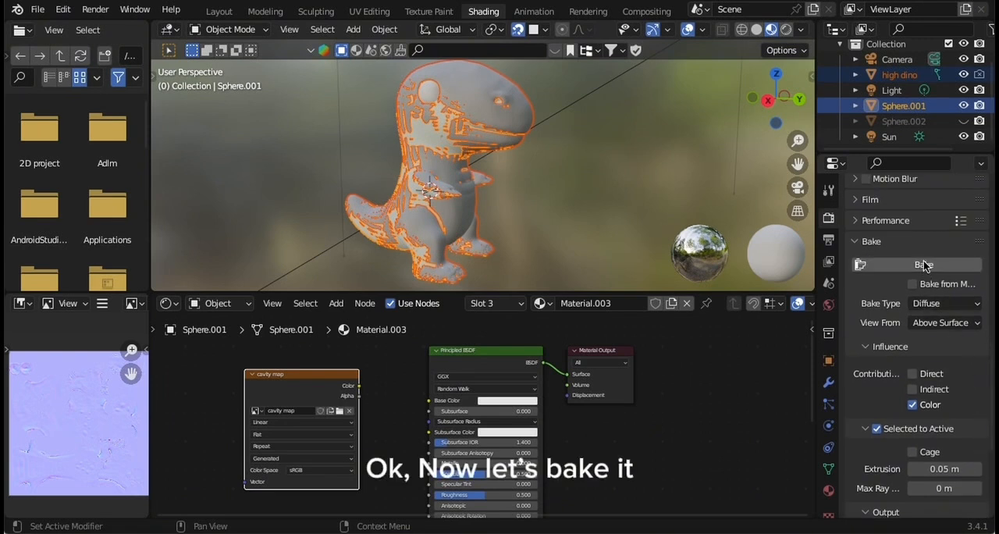
Bake the cavity map and link its Color output to Principled BSDF Base Color
click(923, 263)
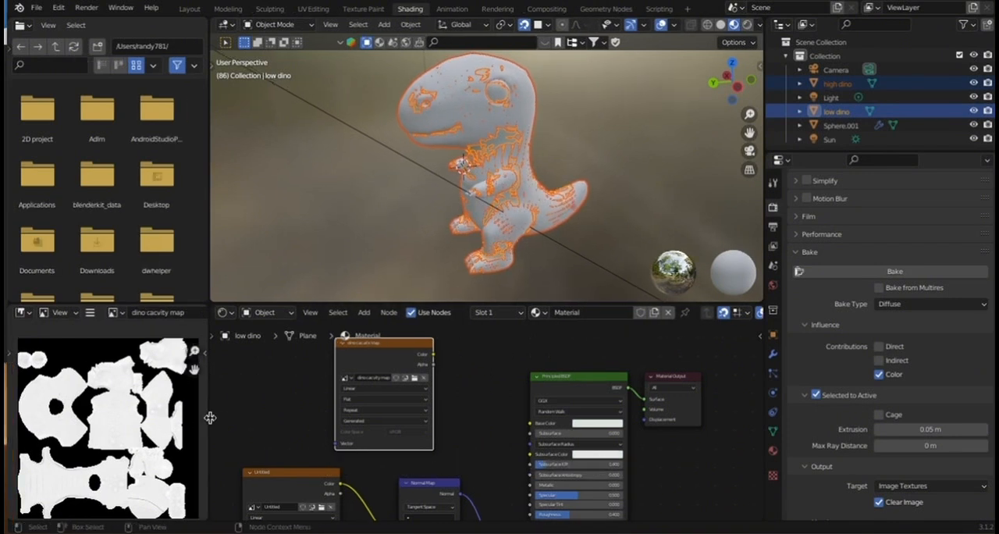
mouse_move(185, 332)
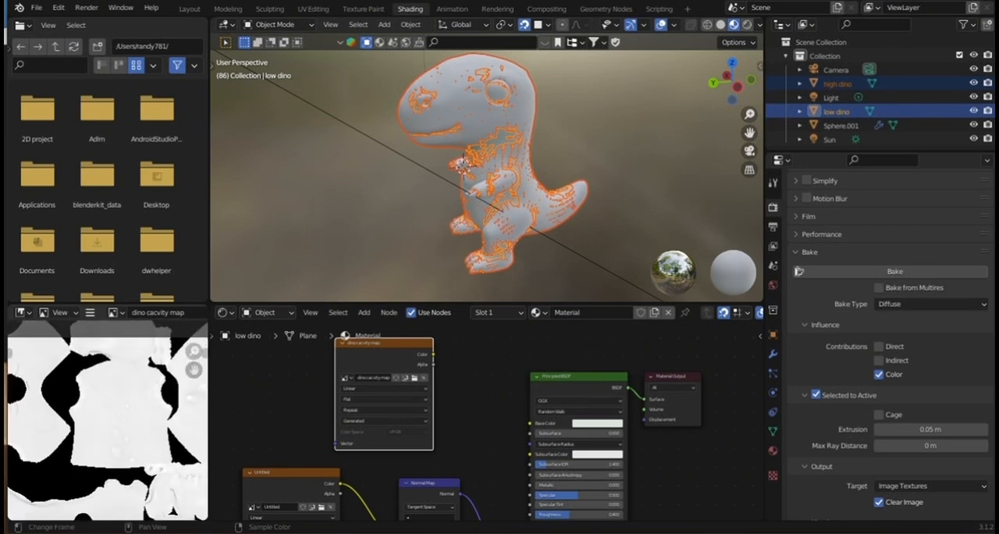
drag(432, 356, 530, 413)
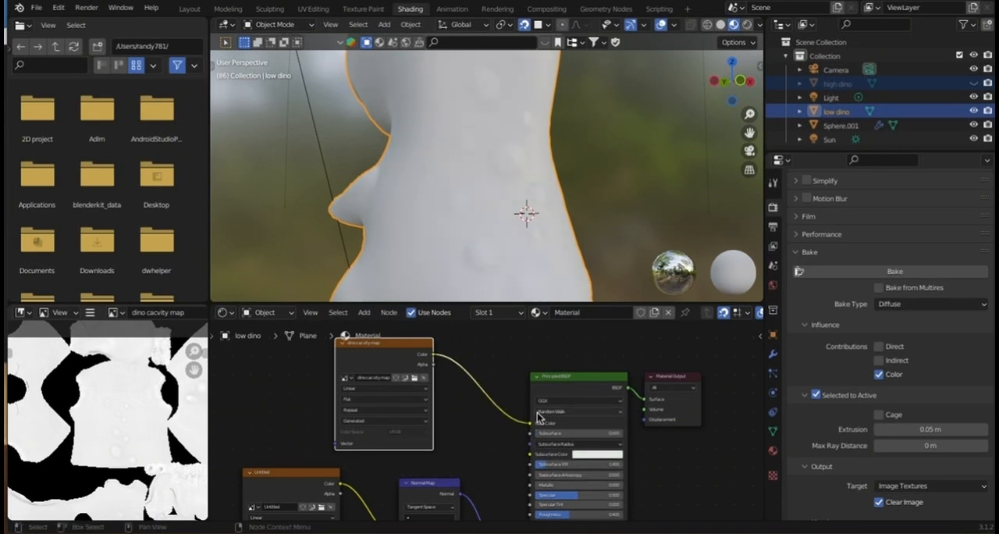
mouse_move(595, 162)
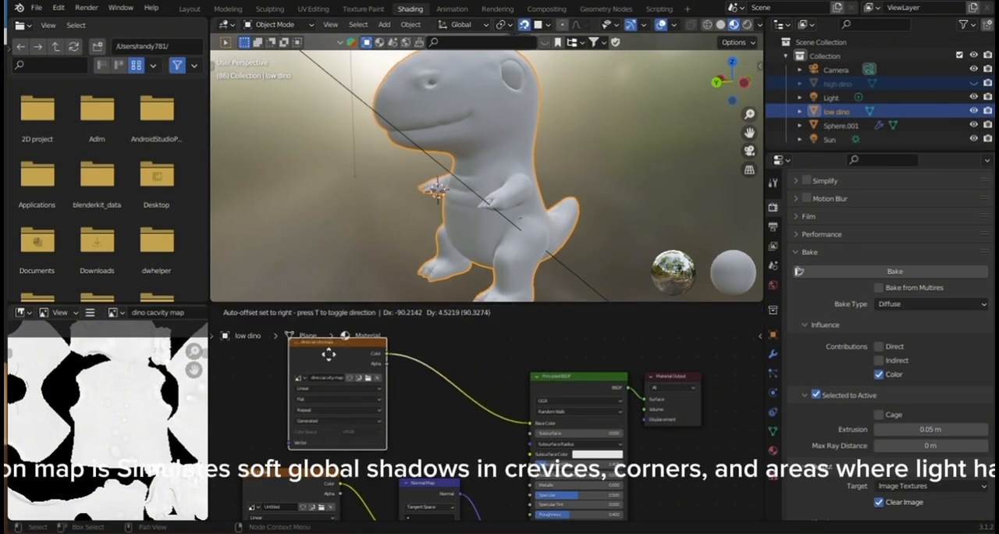
Select the high dino and link Ambient Occlusion Color into Base Color
click(339, 292)
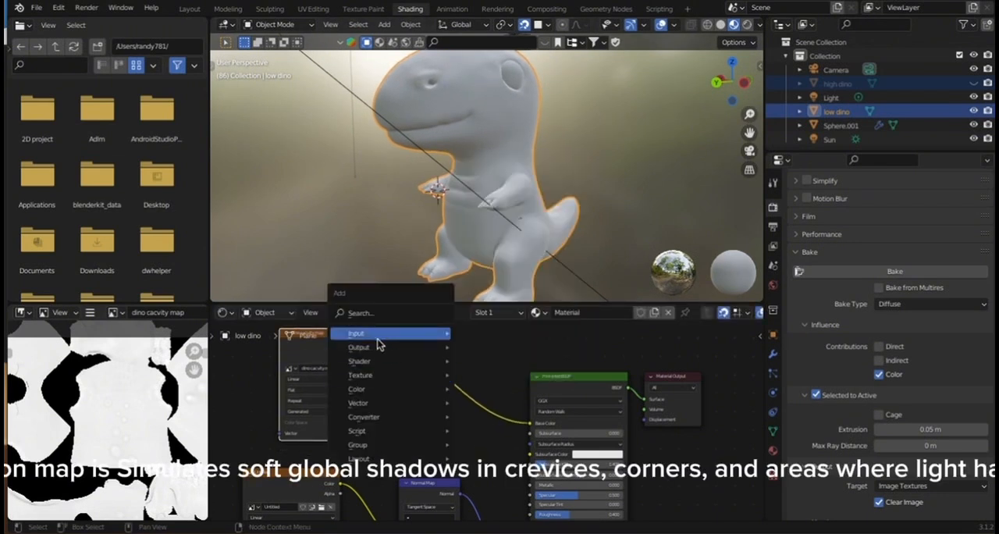
click(675, 334)
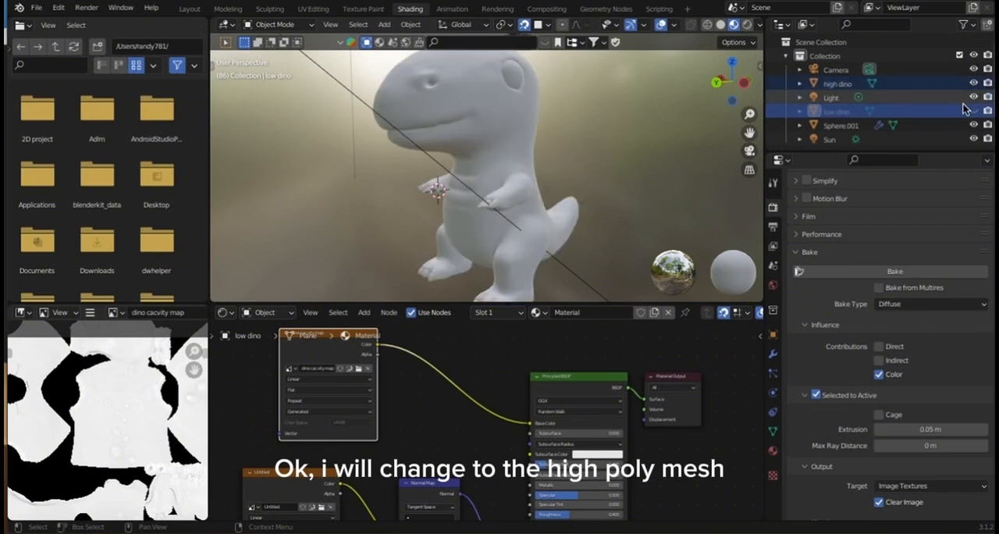
click(838, 83)
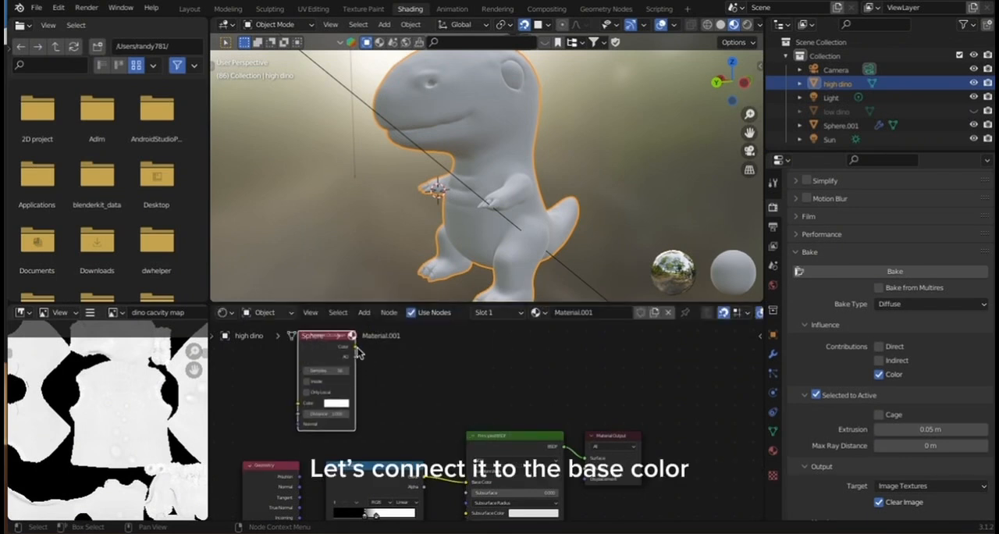
drag(343, 345, 464, 481)
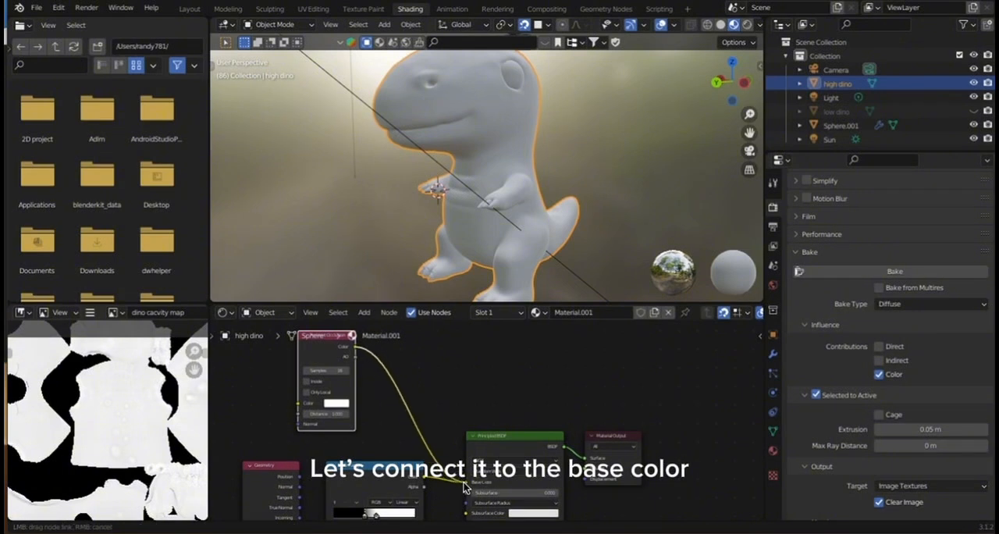
Switch the viewport shading to Rendered to preview the result
click(747, 24)
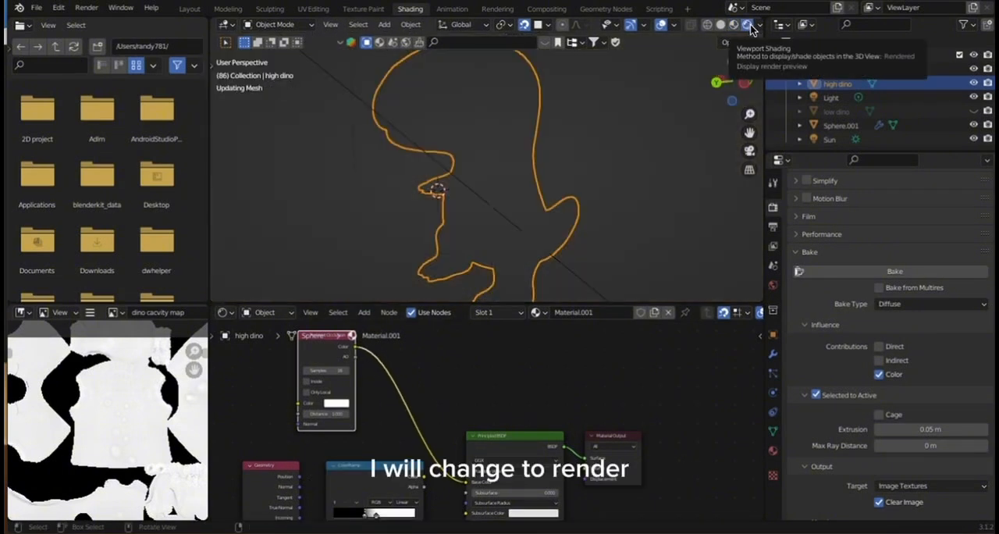
click(749, 25)
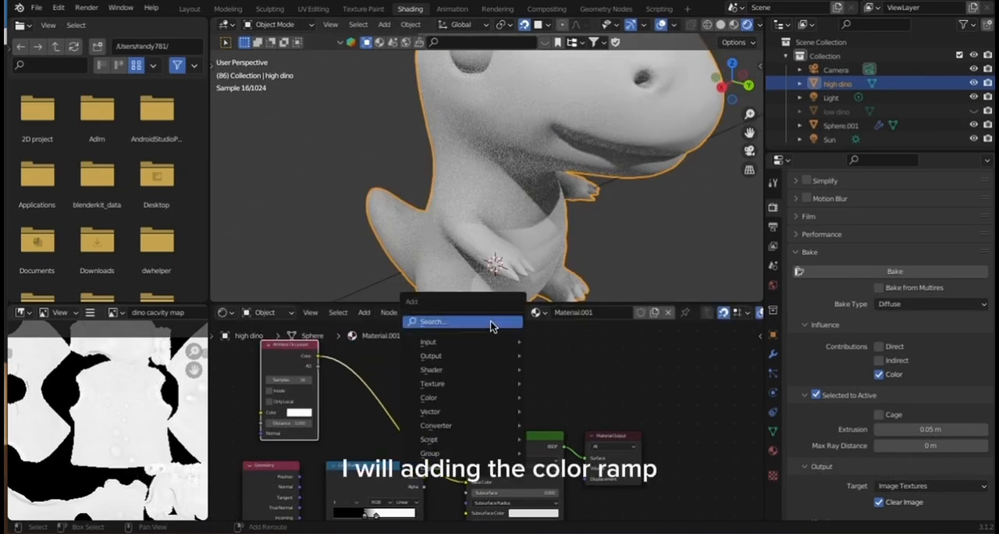
text(c)
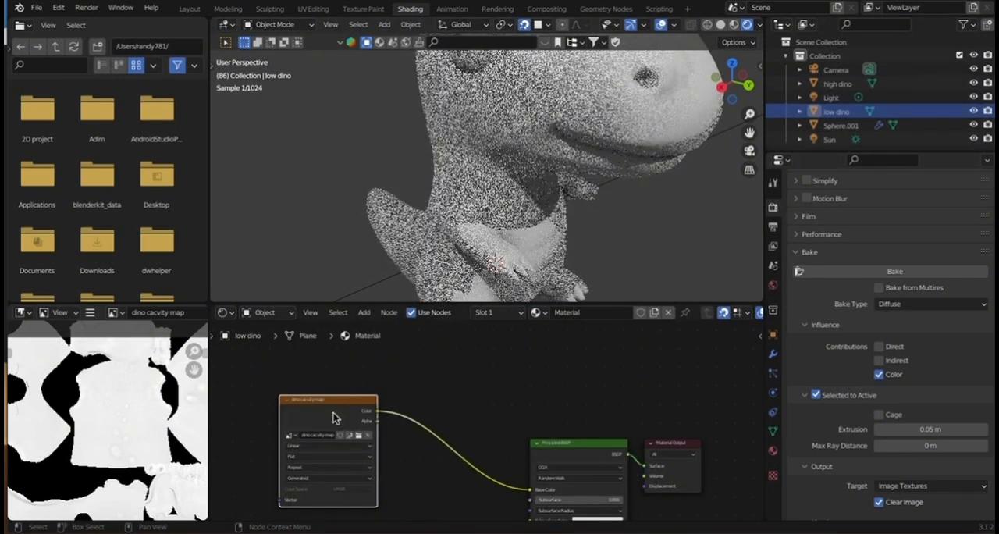
Add an Image Texture node holding a new image named 'dino ao map'
key(shift+a)
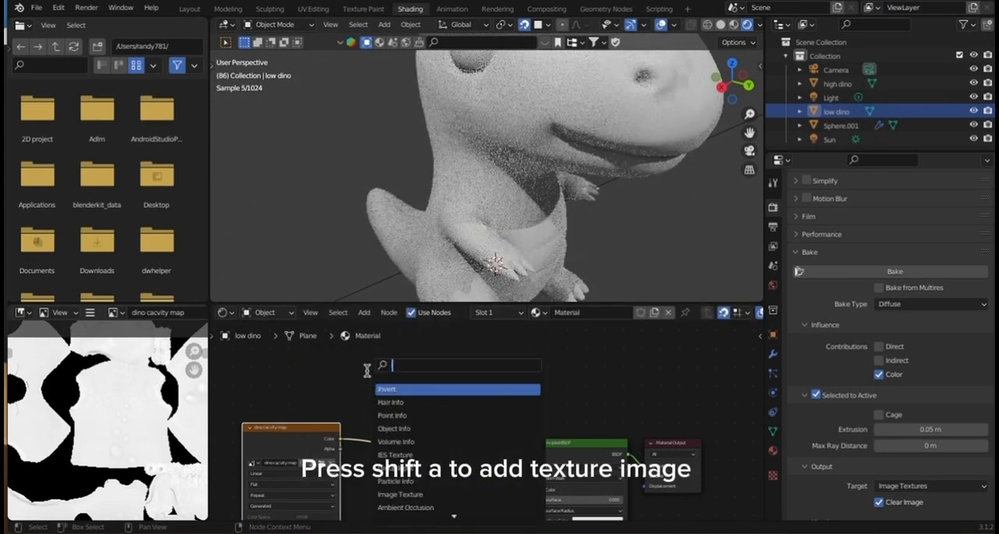
click(400, 494)
text(ao)
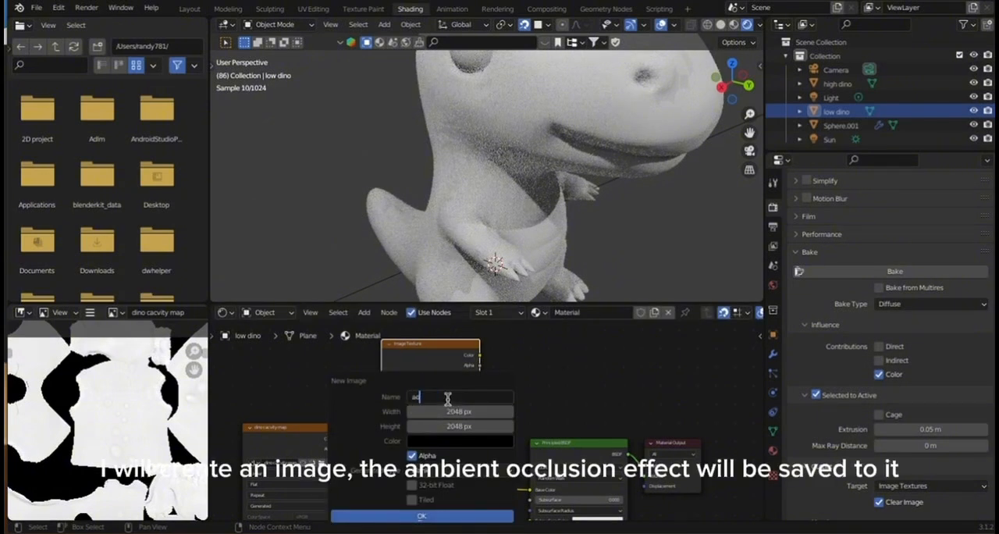
text(dino)
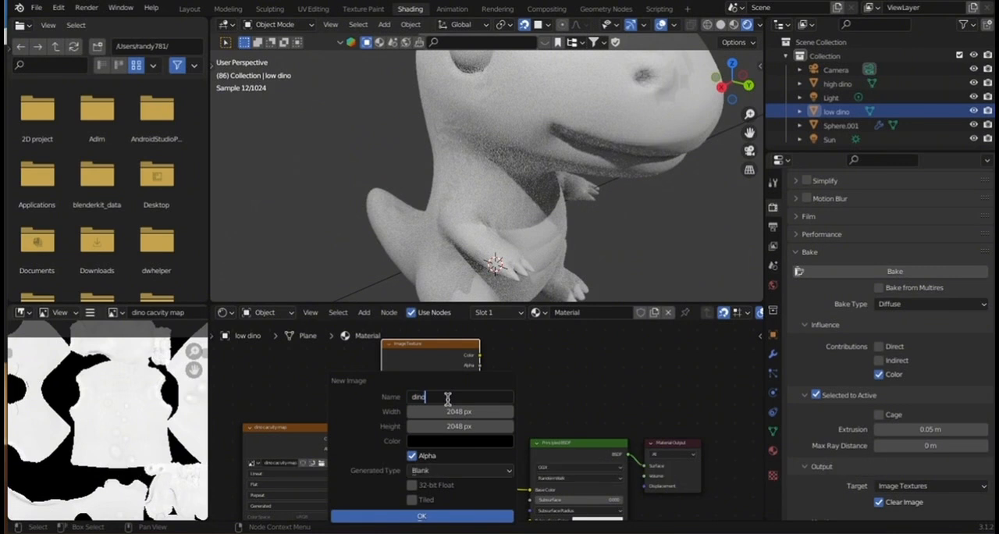
text(ao map)
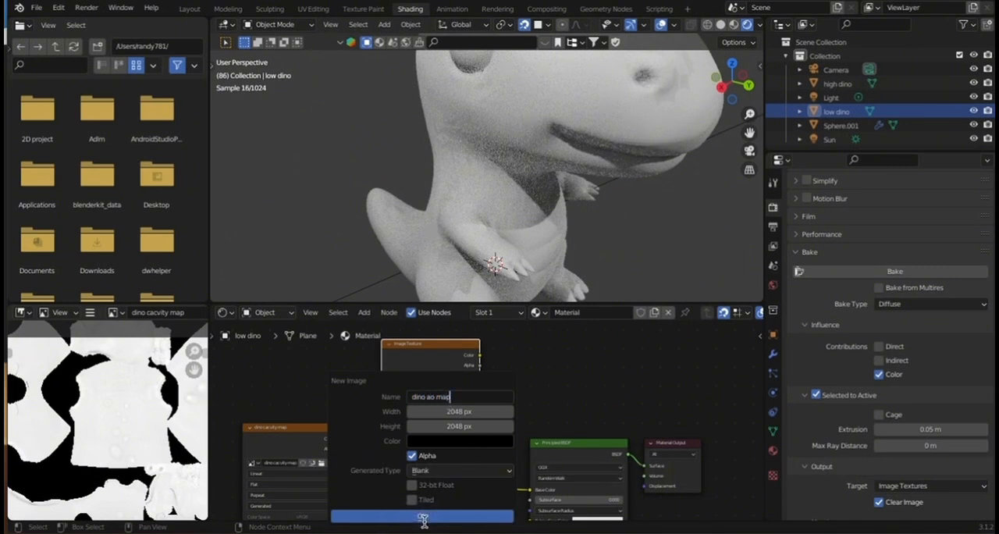
click(423, 516)
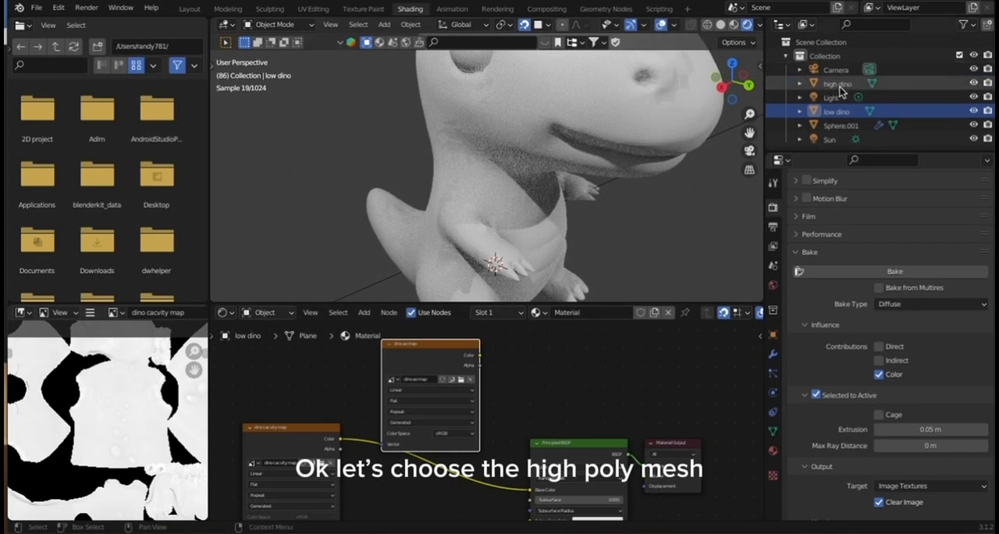
Select the high-poly dino as bake source and set Bake Type to Ambient Occlusion
click(838, 84)
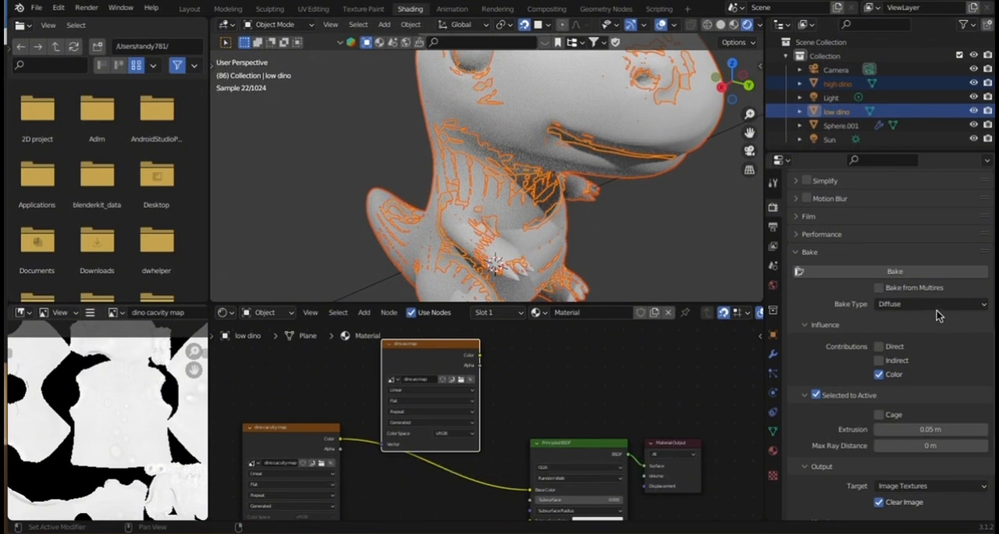
click(929, 304)
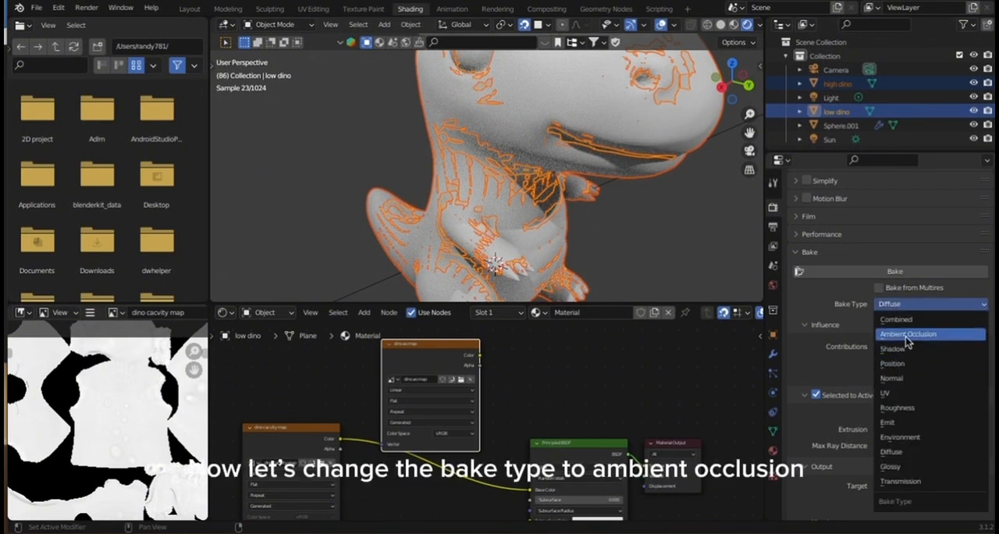
click(907, 334)
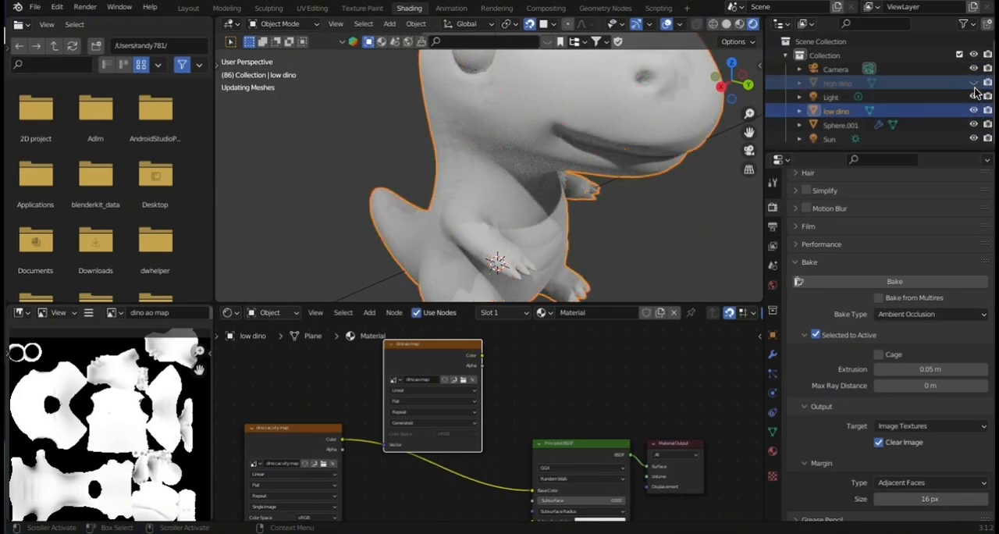
Switch to material preview, link dino ao map Color into Base Color, and save the image
click(739, 23)
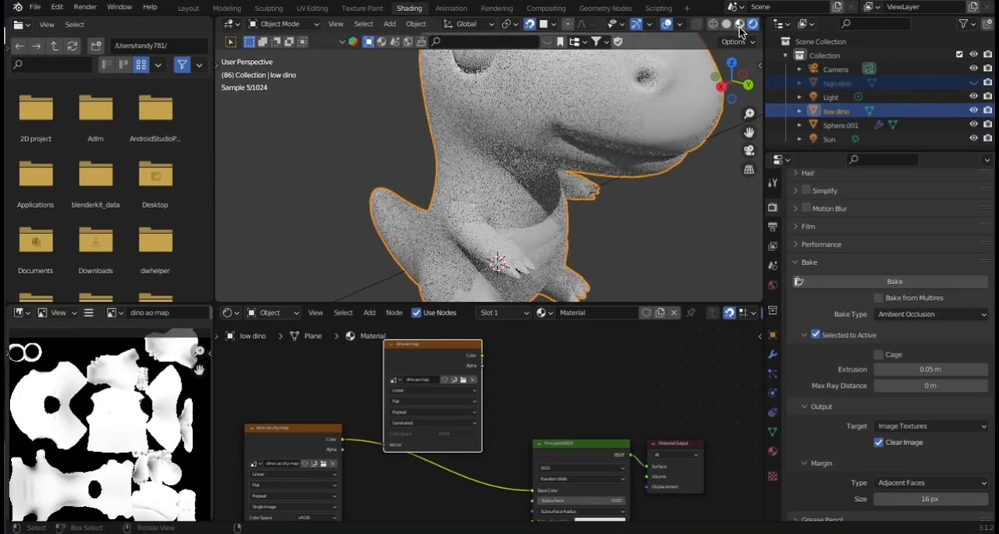
click(739, 24)
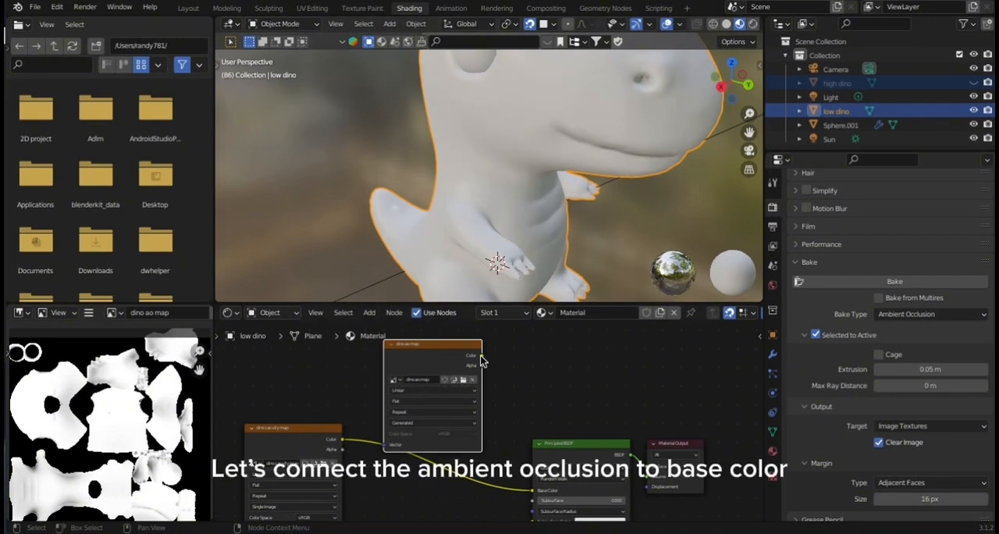
drag(480, 359, 531, 495)
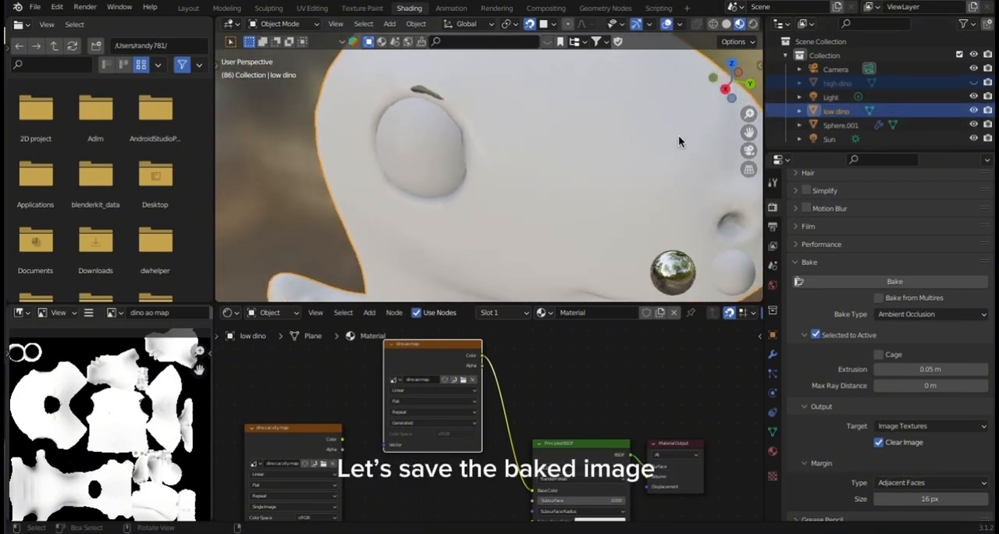
click(109, 312)
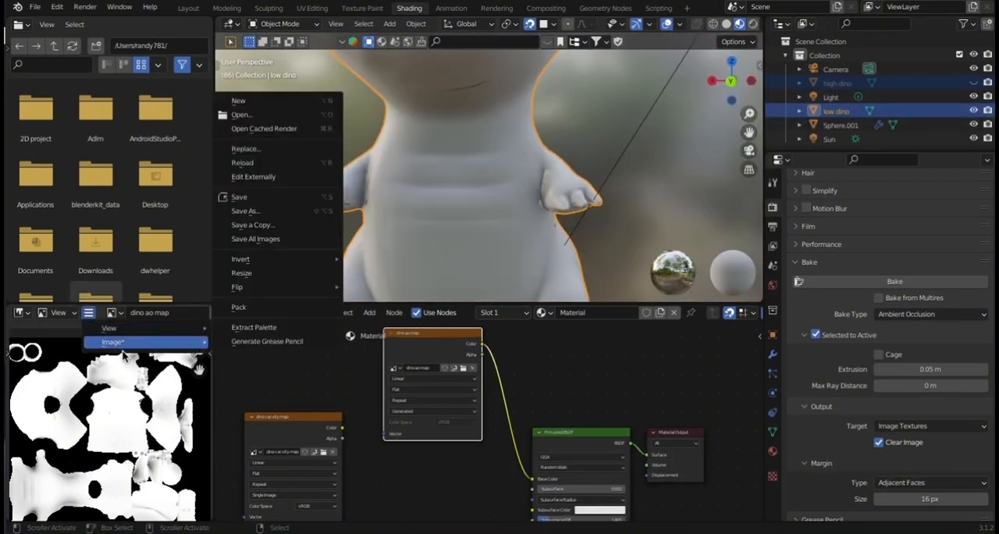
click(245, 210)
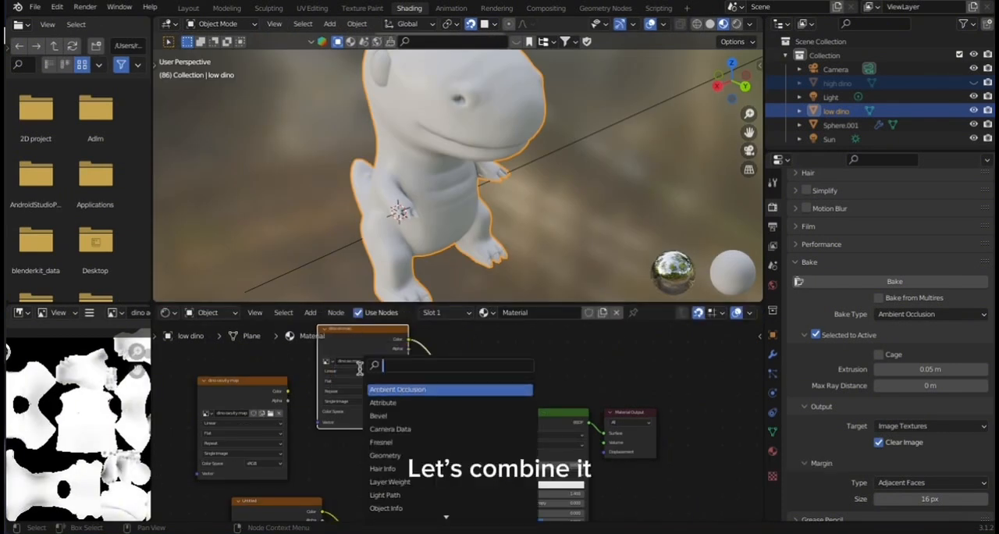
Add a MixRGB node in Multiply mode between the texture maps and Base Color
text(m)
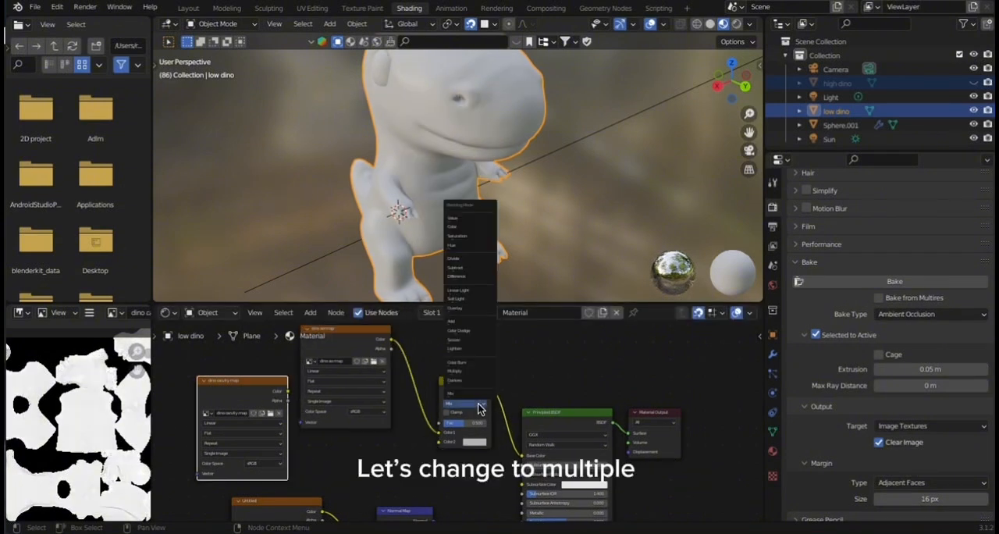
click(464, 382)
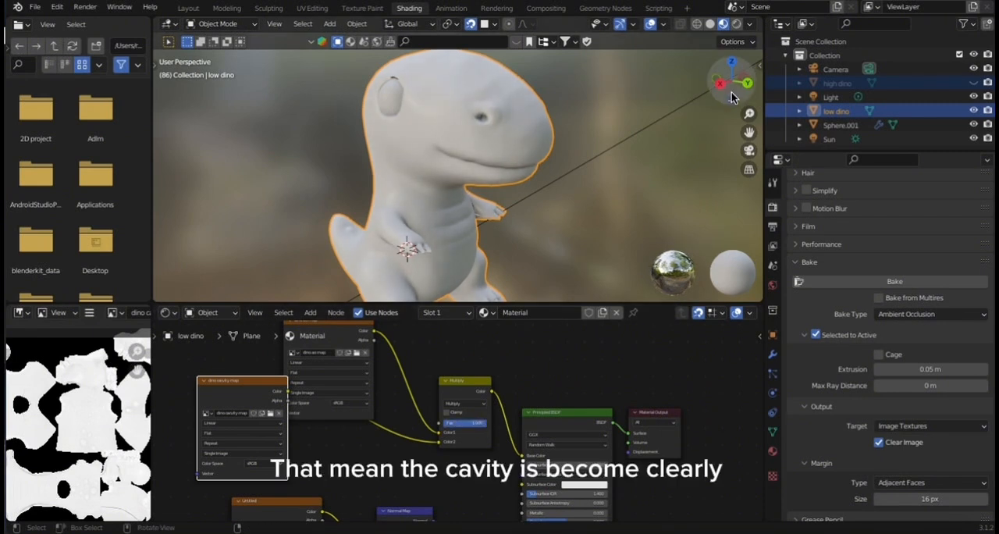
drag(468, 195, 531, 156)
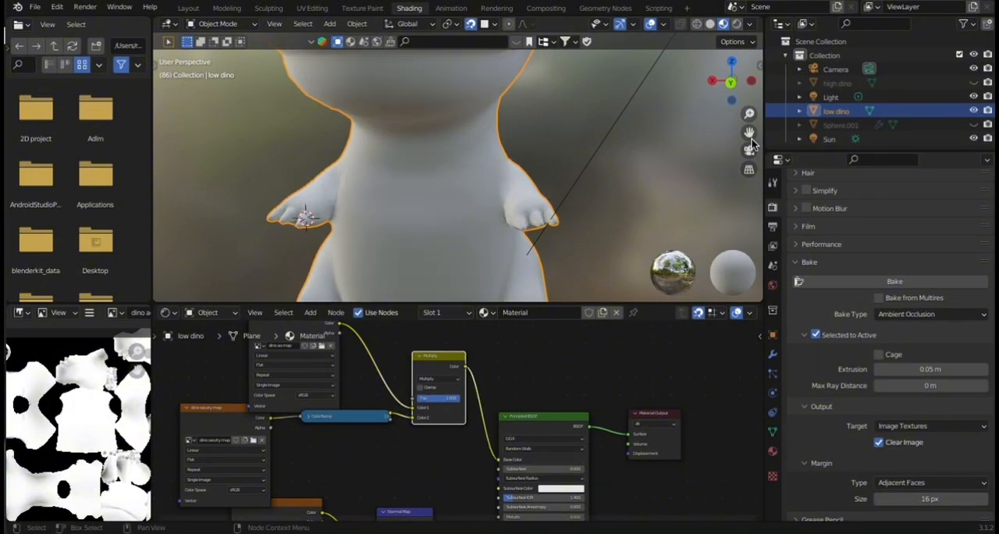
mouse_move(747, 114)
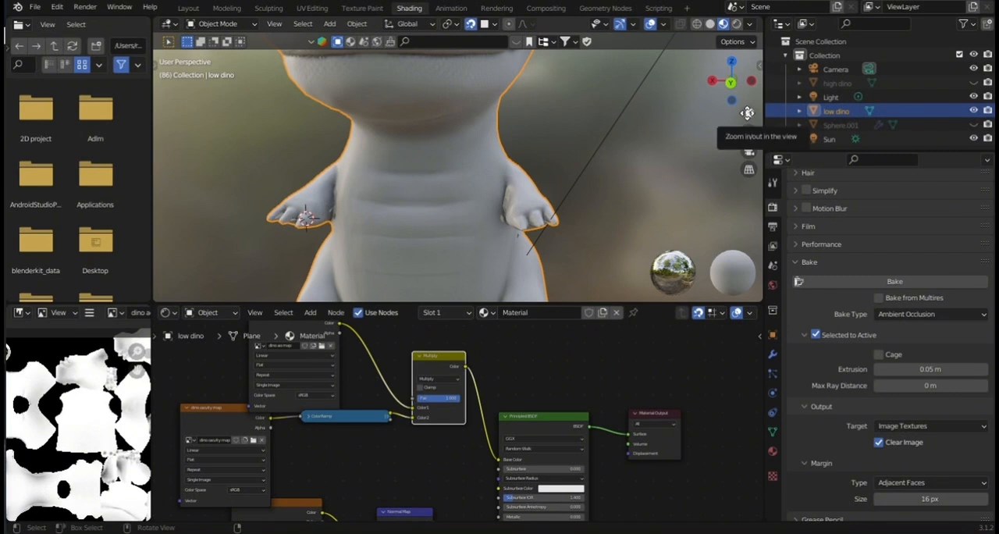
Duplicate the Multiply node and place the copy below the original
key(shift+d)
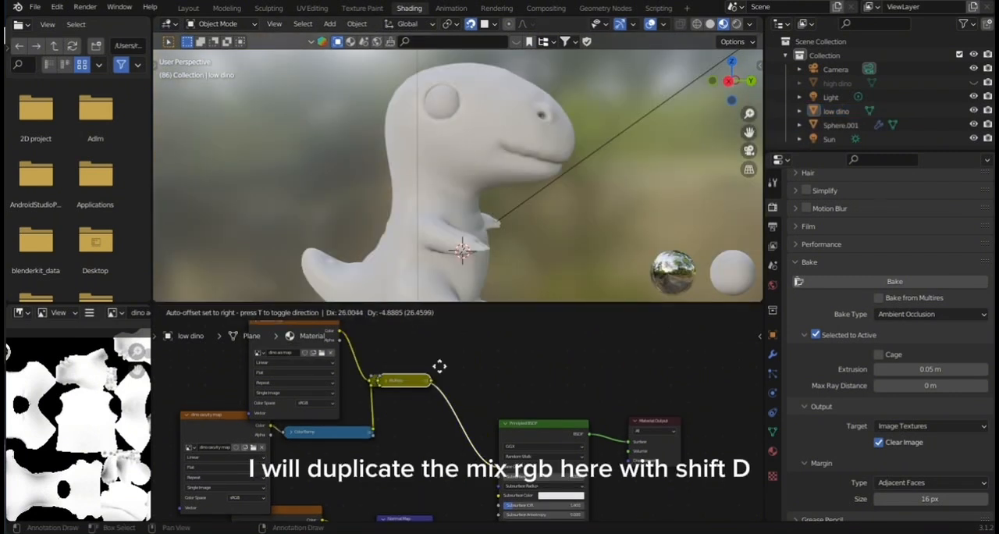
key(shift+d)
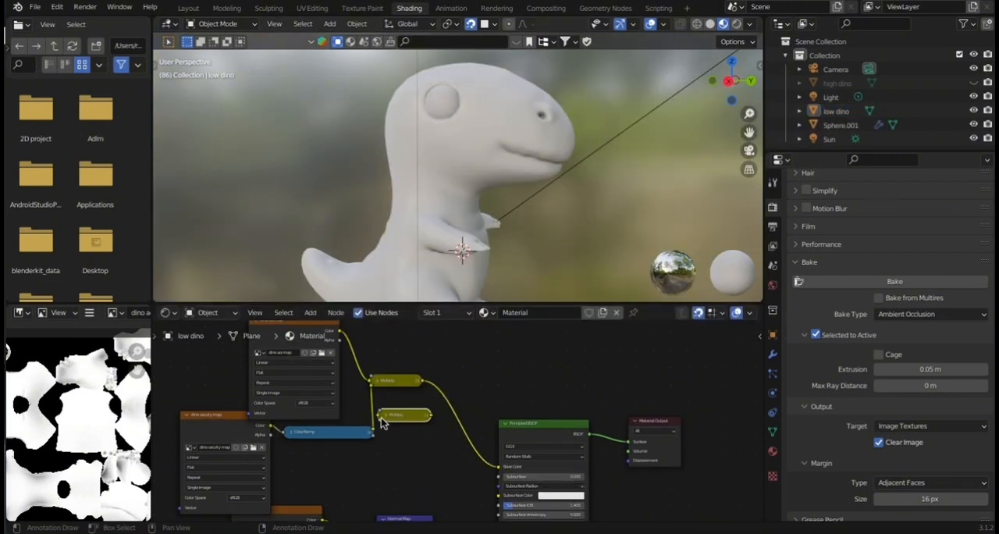